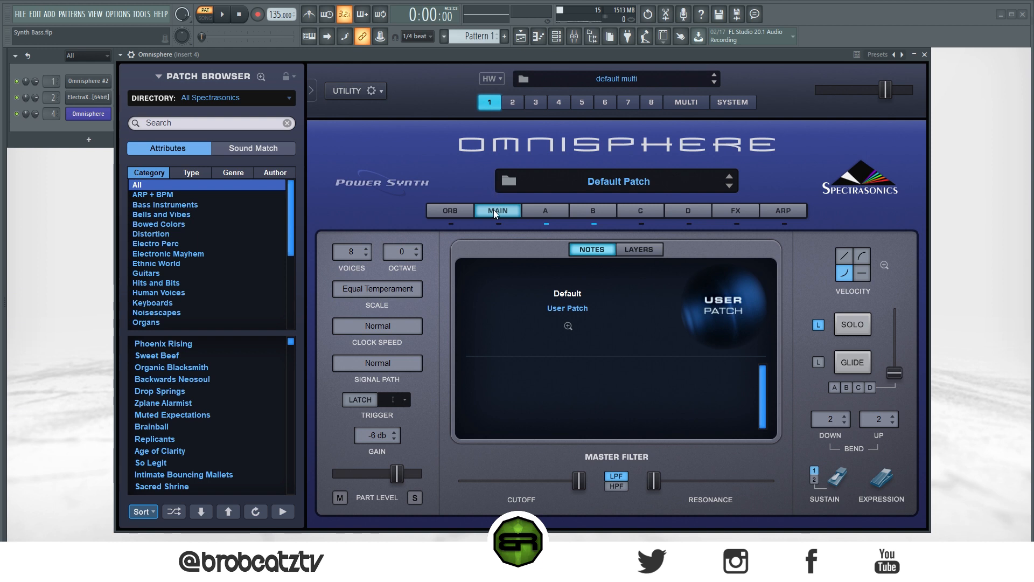
{"action": "mouse_move", "coordinate": [526, 205]}
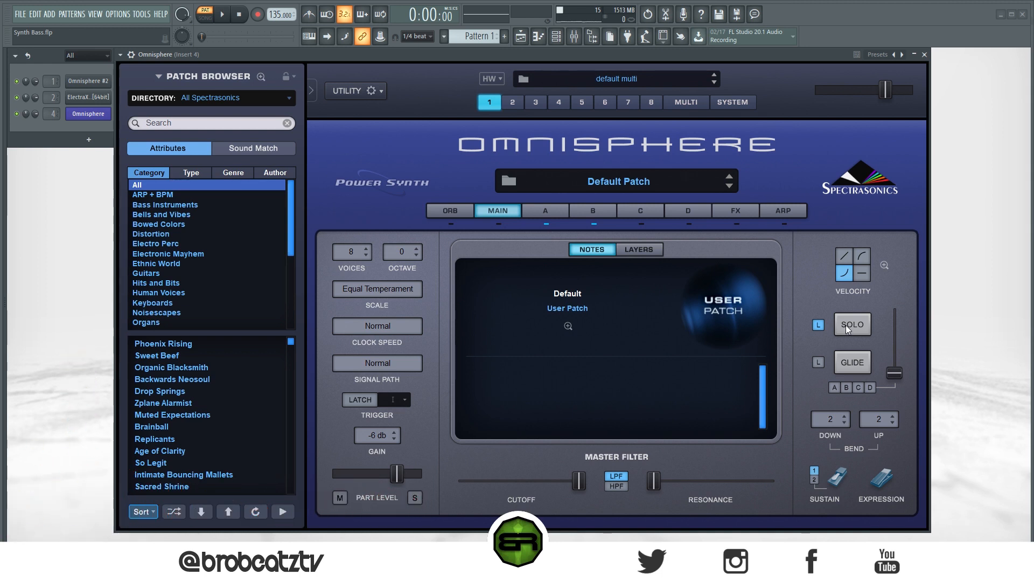
Enable SOLO on the MAIN page and switch to layer A's oscillator page
{"action": "left_click", "coordinate": [852, 324]}
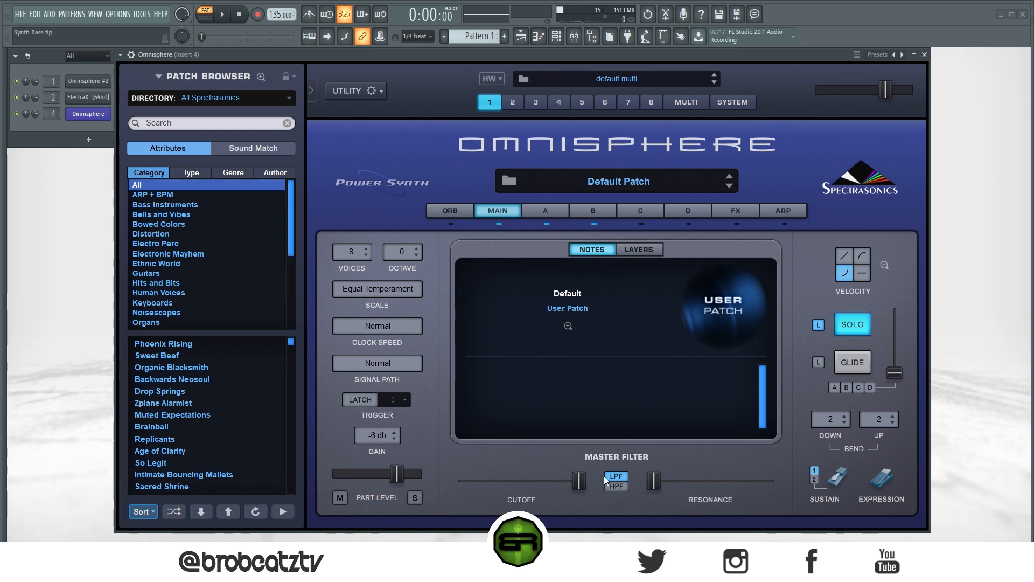
{"action": "left_click_drag", "start_coordinate": [578, 481], "coordinate": [574, 491]}
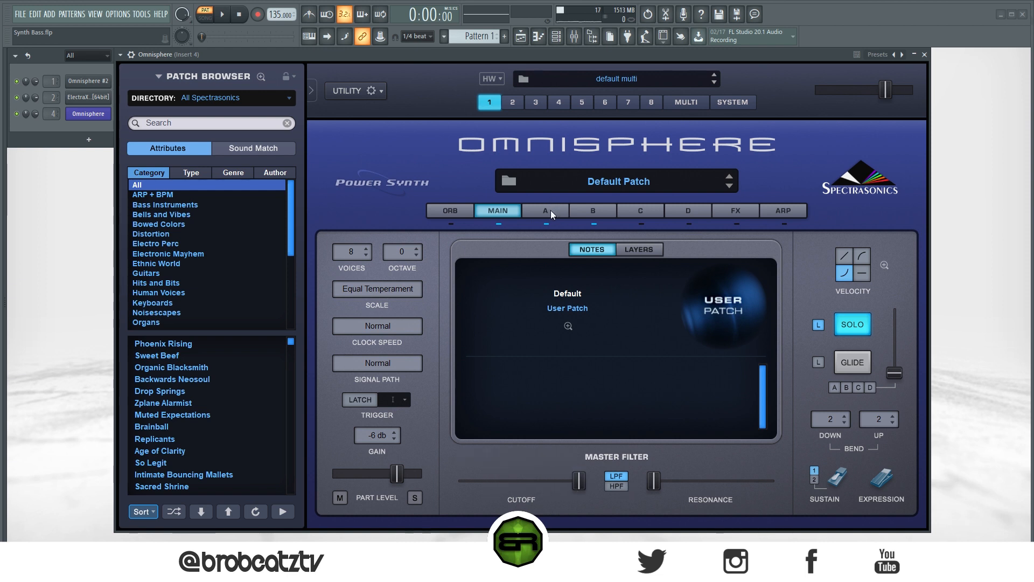
{"action": "left_click", "coordinate": [545, 211]}
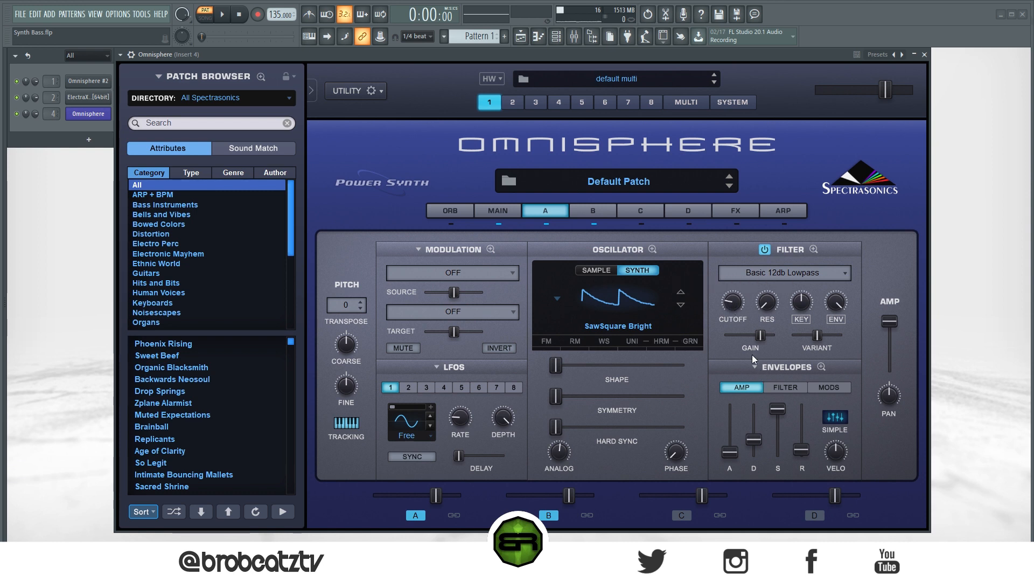
Pull the Master Filter Cutoff slider down on the MAIN page
{"action": "left_click", "coordinate": [497, 210]}
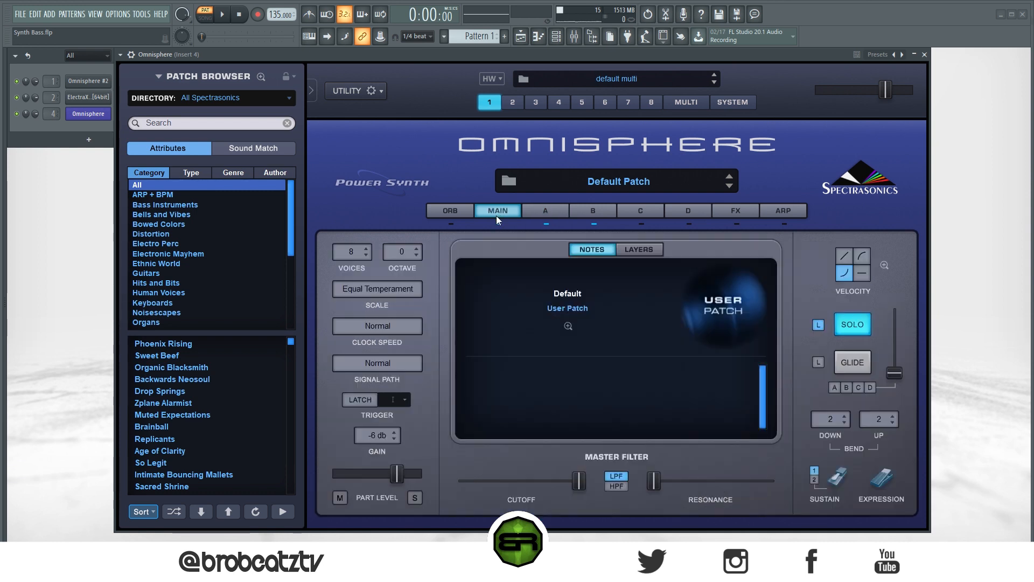
{"action": "left_click_drag", "start_coordinate": [578, 480], "coordinate": [502, 480]}
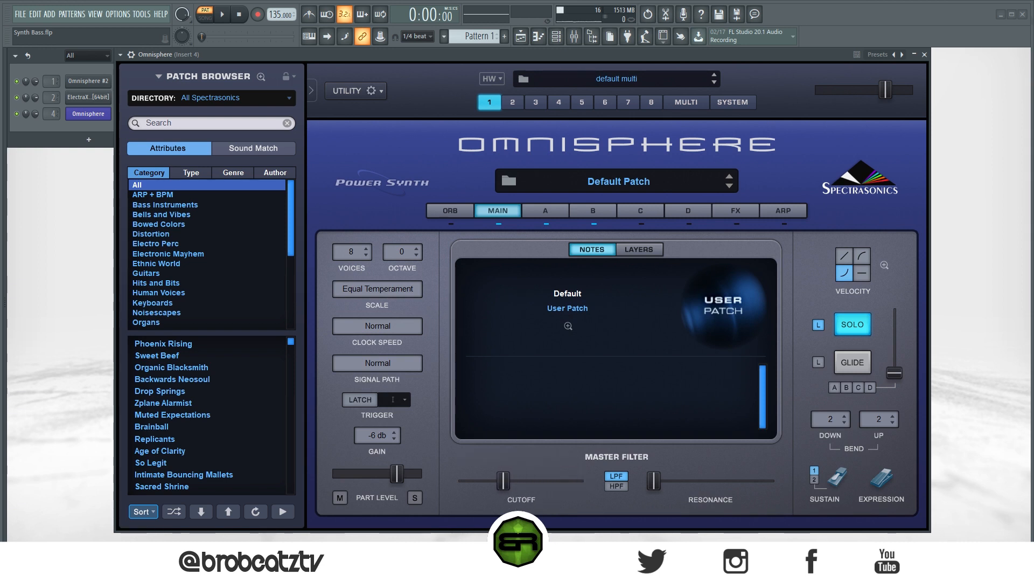
{"action": "left_click", "coordinate": [545, 210]}
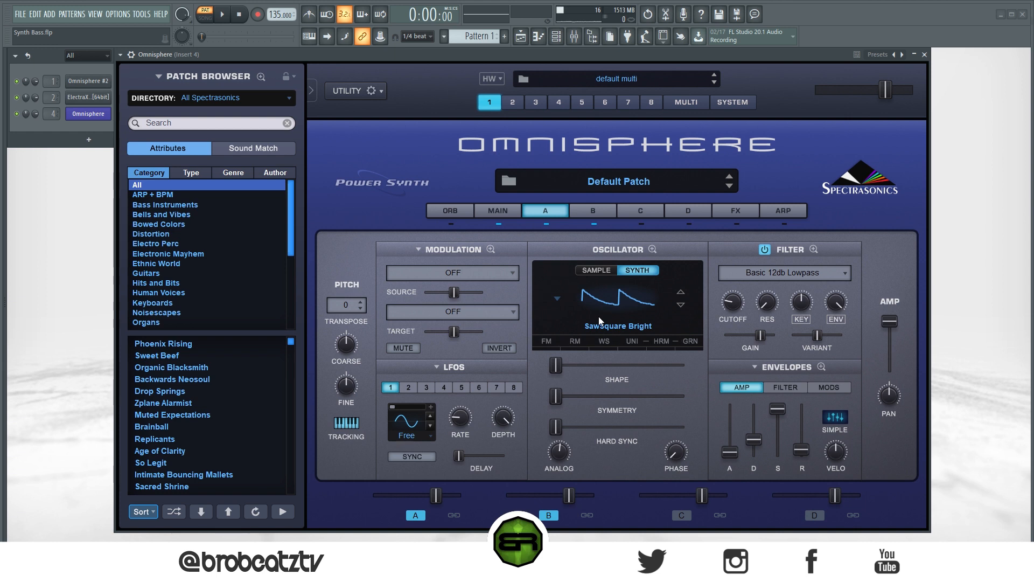
{"action": "mouse_move", "coordinate": [584, 229]}
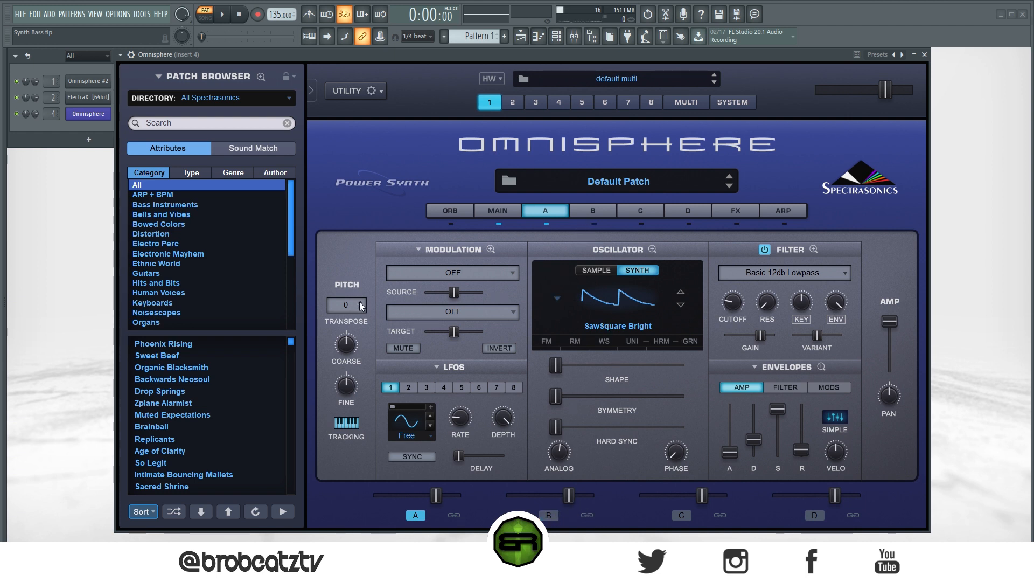
Set layer A's Transpose to -24 semitones from its value list
{"action": "left_click", "coordinate": [347, 304]}
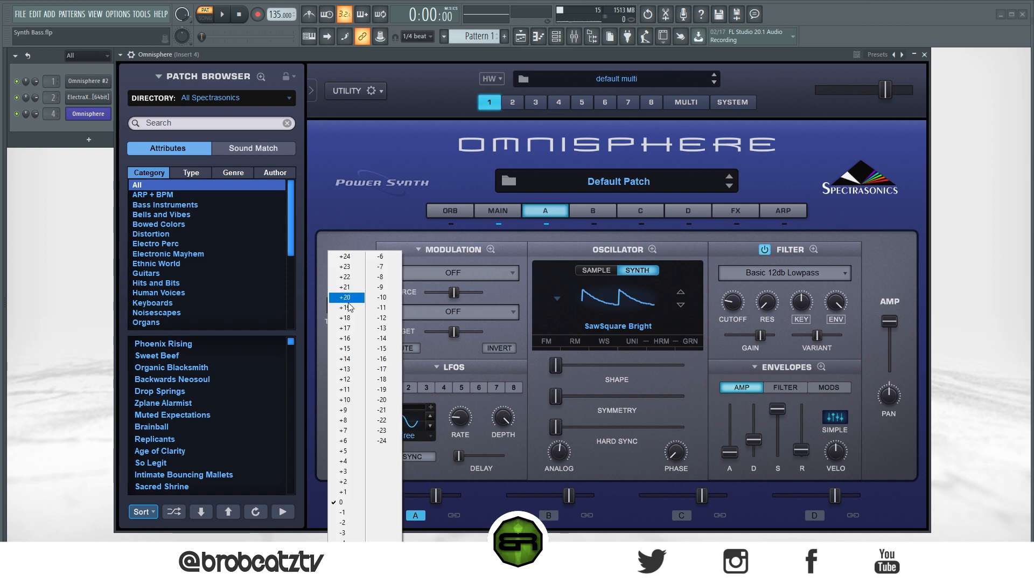
{"action": "left_click", "coordinate": [381, 440]}
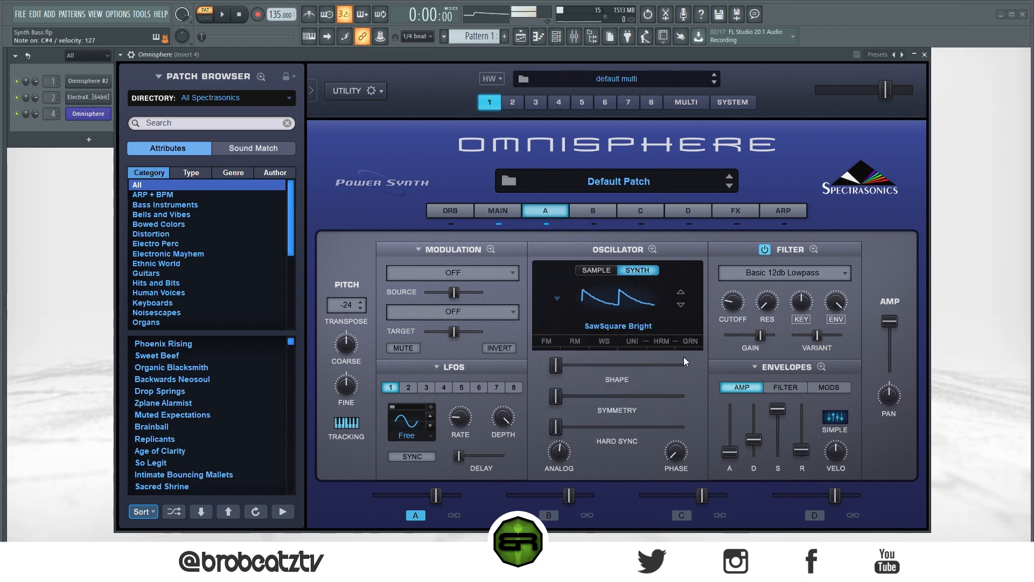
{"action": "left_click", "coordinate": [343, 305]}
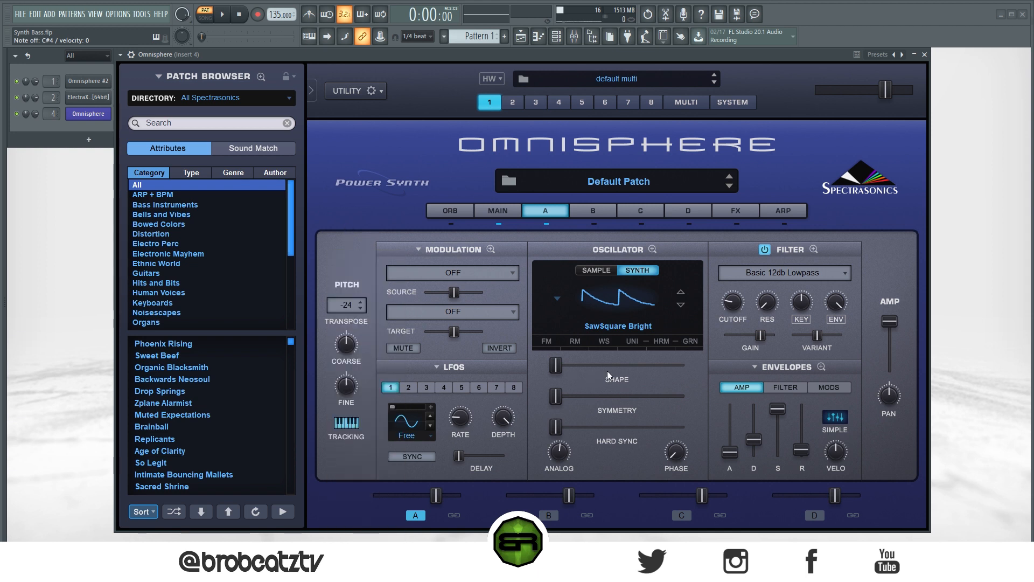
{"action": "left_click_drag", "start_coordinate": [433, 495], "coordinate": [441, 496]}
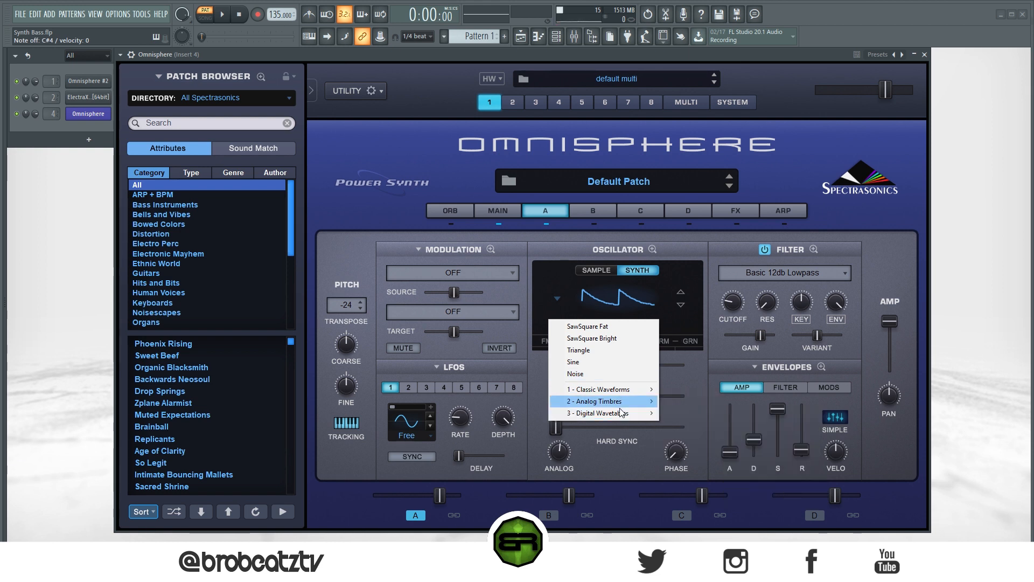
{"action": "mouse_move", "coordinate": [600, 388]}
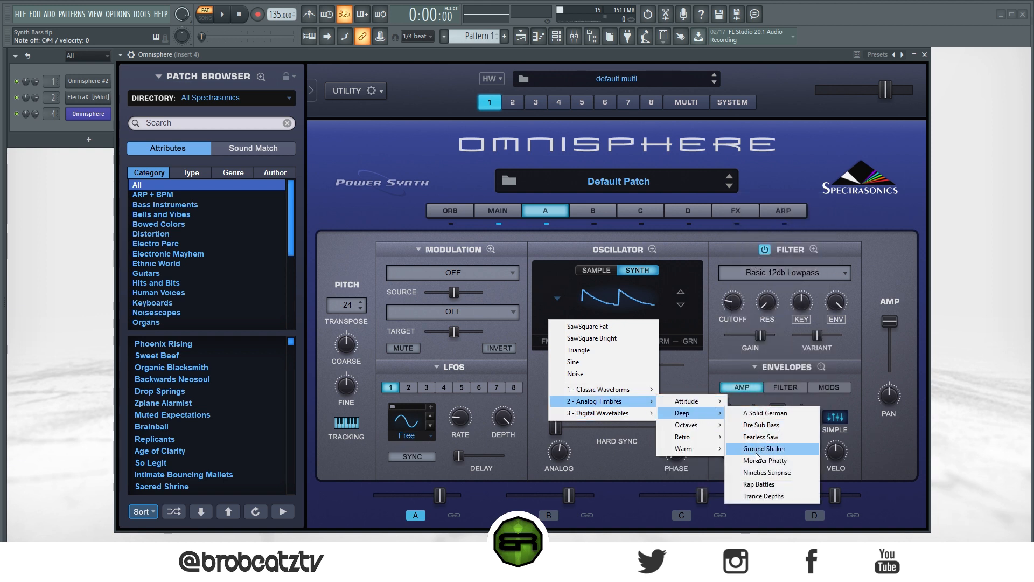
Load the Ground Shaker waveform, raise Shape and Symmetry, and leave Hard Sync at zero
{"action": "left_click", "coordinate": [763, 449]}
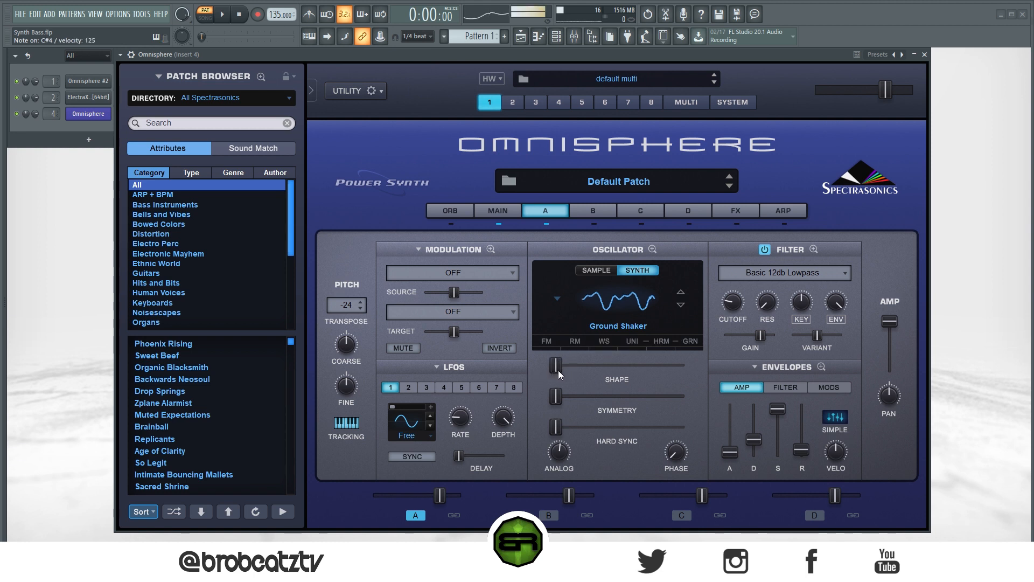
{"action": "left_click_drag", "start_coordinate": [558, 365], "coordinate": [623, 365]}
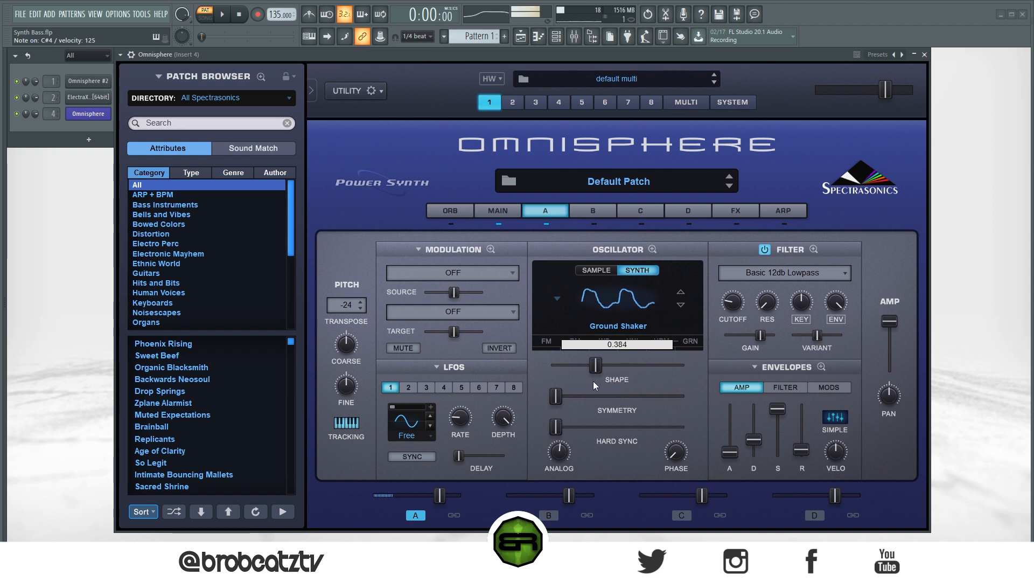
{"action": "left_click_drag", "start_coordinate": [595, 364], "coordinate": [625, 364]}
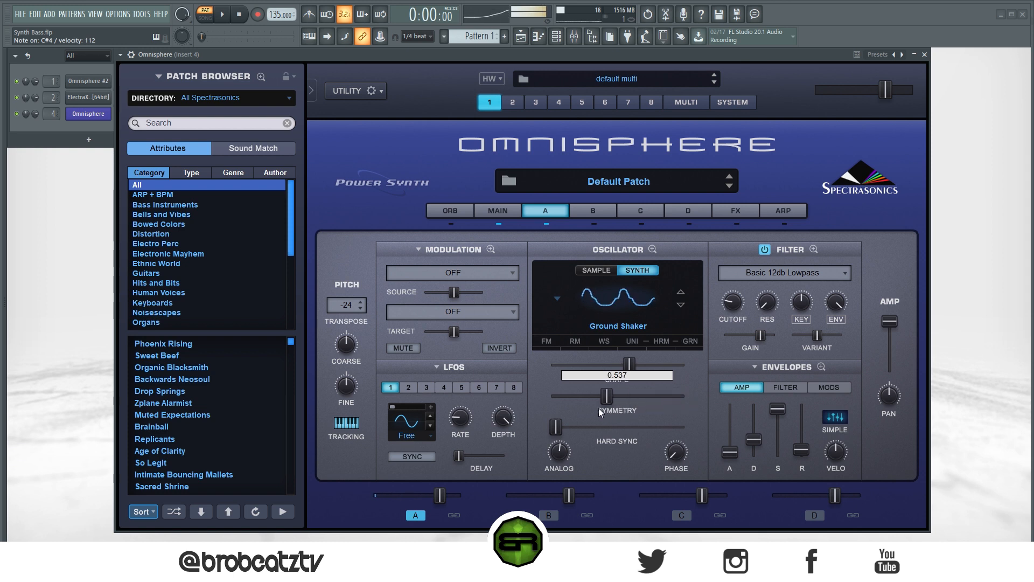
{"action": "left_click_drag", "start_coordinate": [600, 396], "coordinate": [600, 396]}
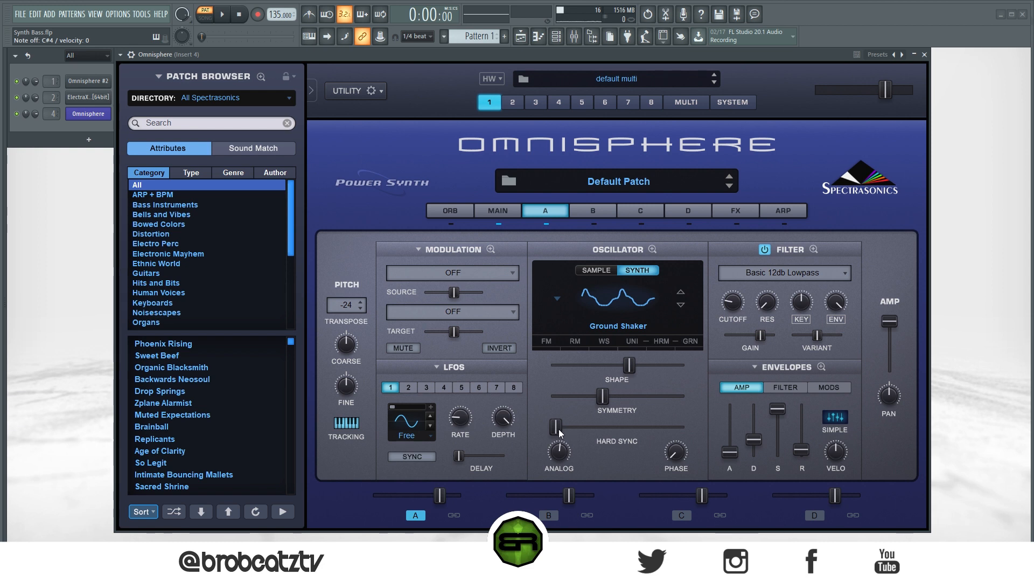
{"action": "left_click_drag", "start_coordinate": [559, 426], "coordinate": [607, 425]}
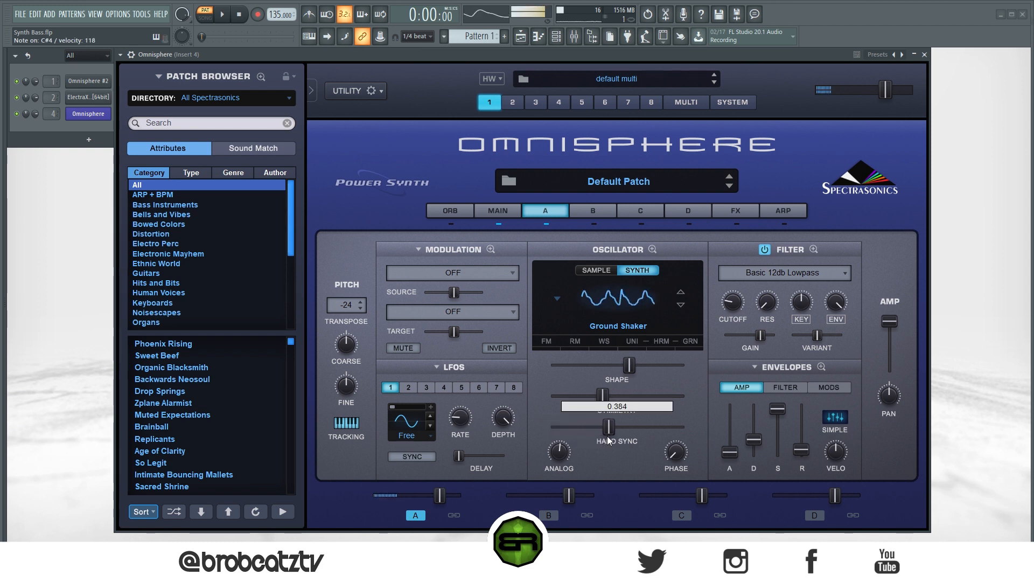
{"action": "left_click_drag", "start_coordinate": [608, 427], "coordinate": [679, 427]}
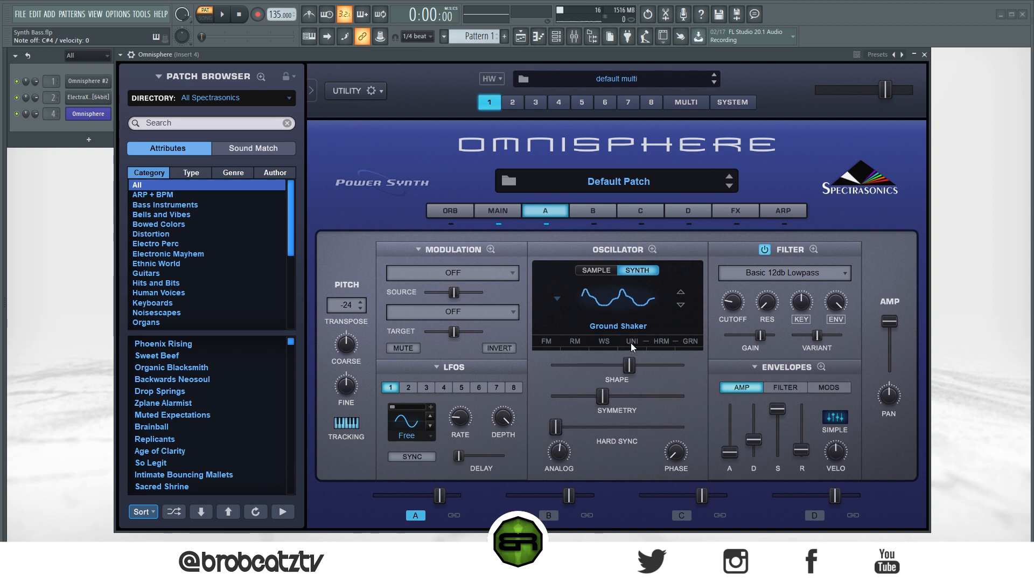
Switch Unison on in layer A's Oscillator Zoom and close the zoom view
{"action": "left_click", "coordinate": [646, 250]}
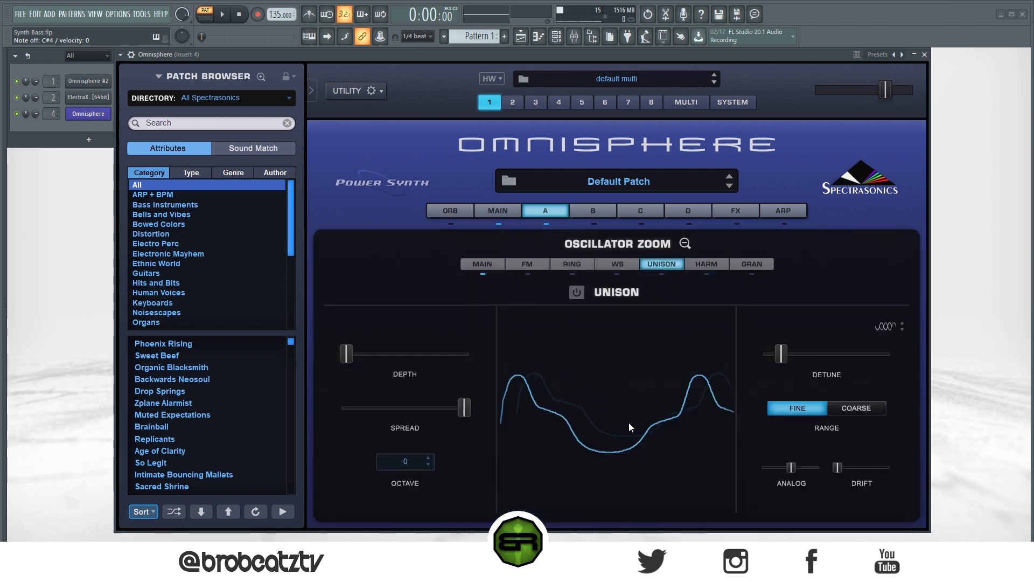
{"action": "left_click", "coordinate": [576, 292]}
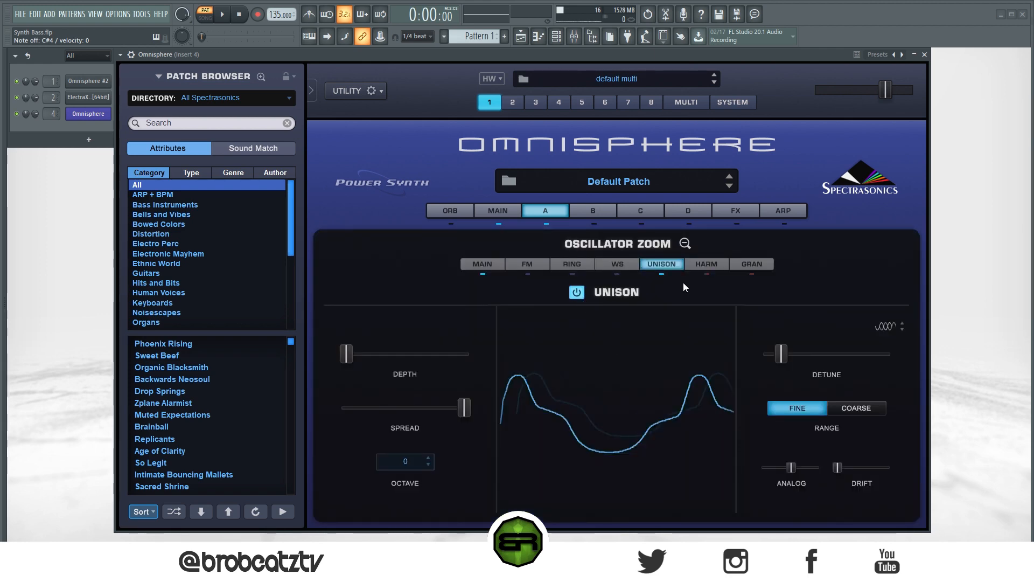
{"action": "left_click", "coordinate": [686, 243]}
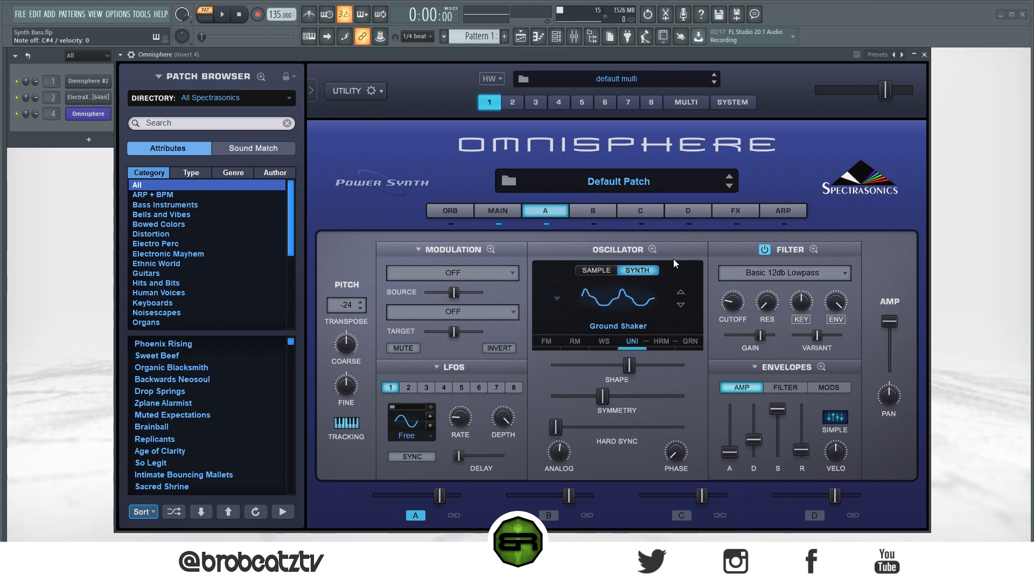
{"action": "left_click", "coordinate": [735, 211]}
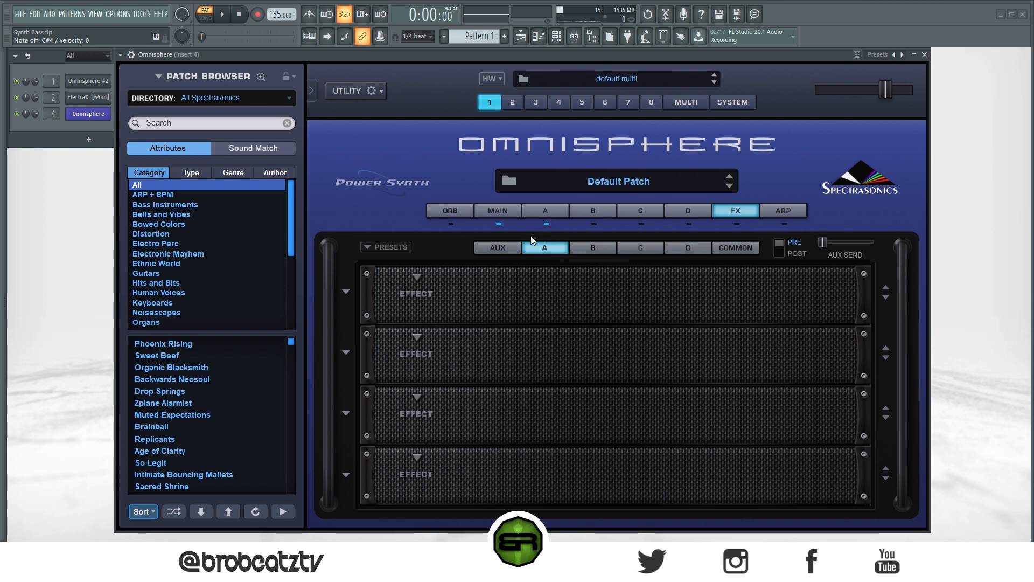
Load a Modern Compressor into layer A's first effect slot and return to layer A
{"action": "left_click", "coordinate": [415, 294]}
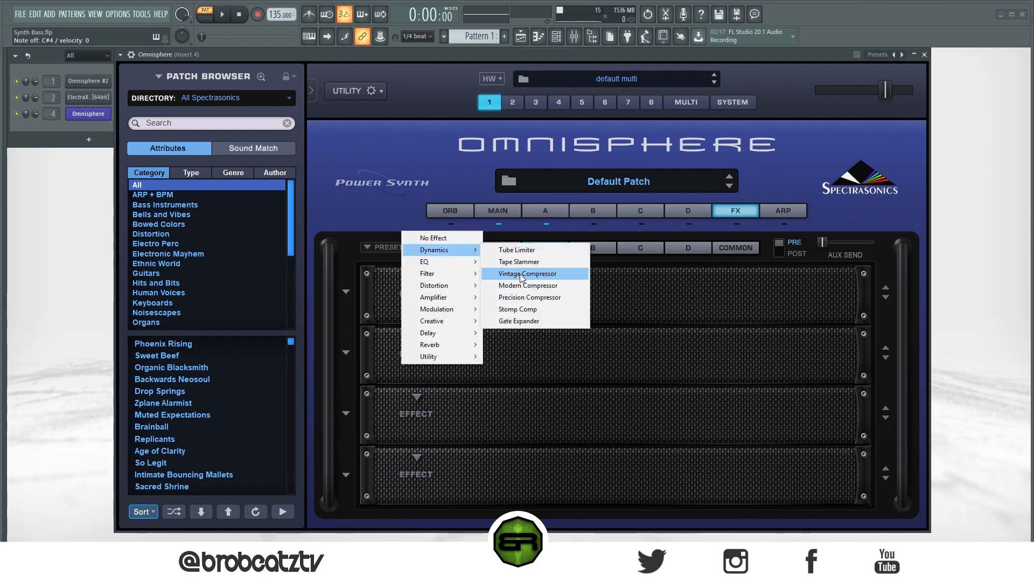
{"action": "left_click", "coordinate": [529, 285]}
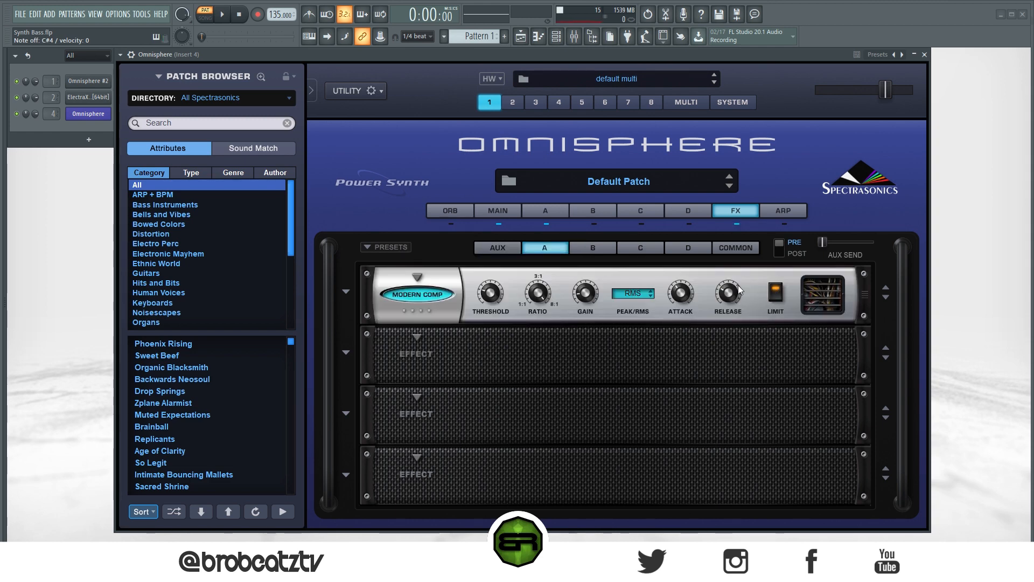
{"action": "left_click", "coordinate": [544, 211]}
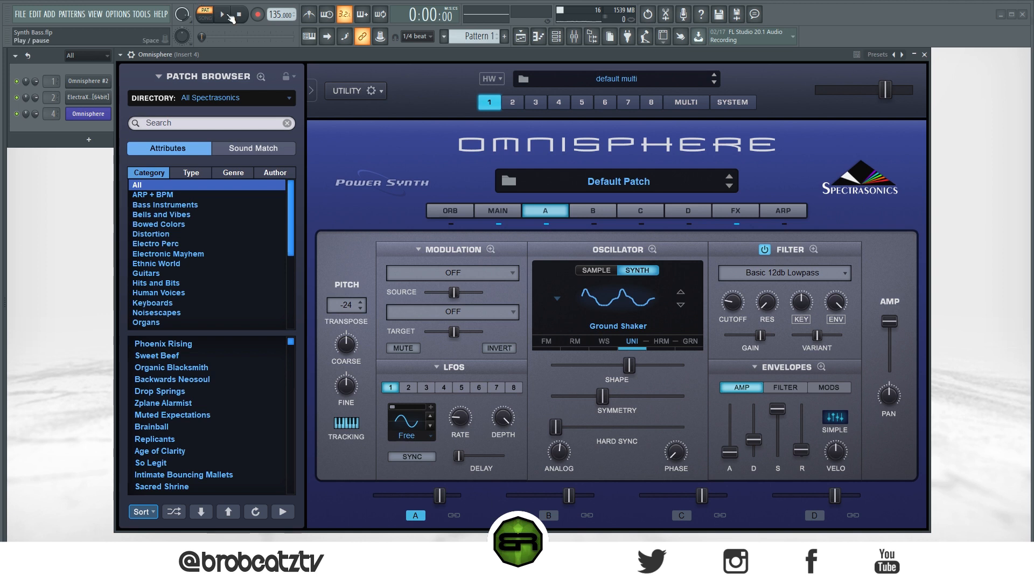
Audition the patch with FL Studio playback, then switch to editing layer B
{"action": "left_click", "coordinate": [222, 15]}
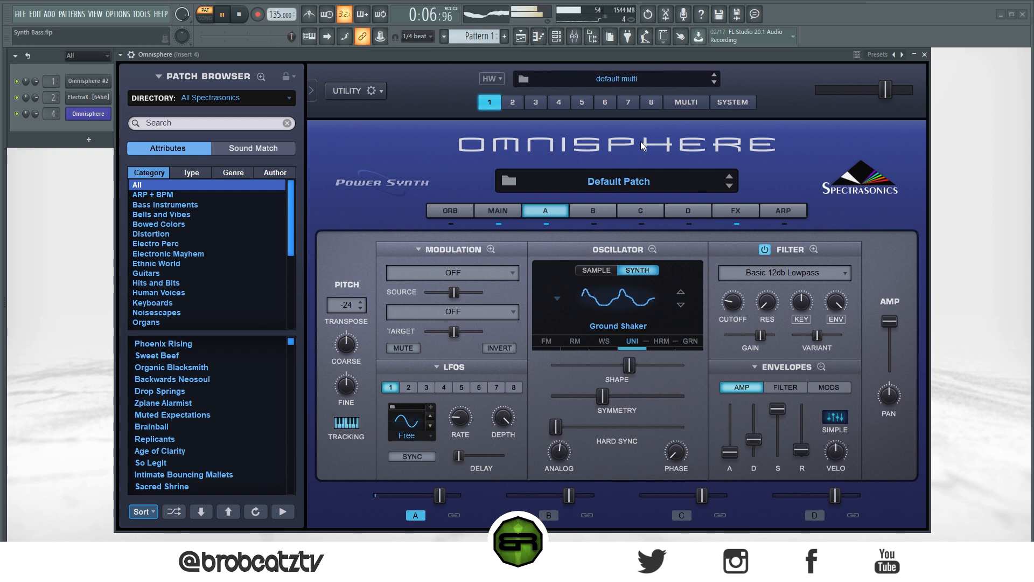
{"action": "left_click", "coordinate": [239, 14]}
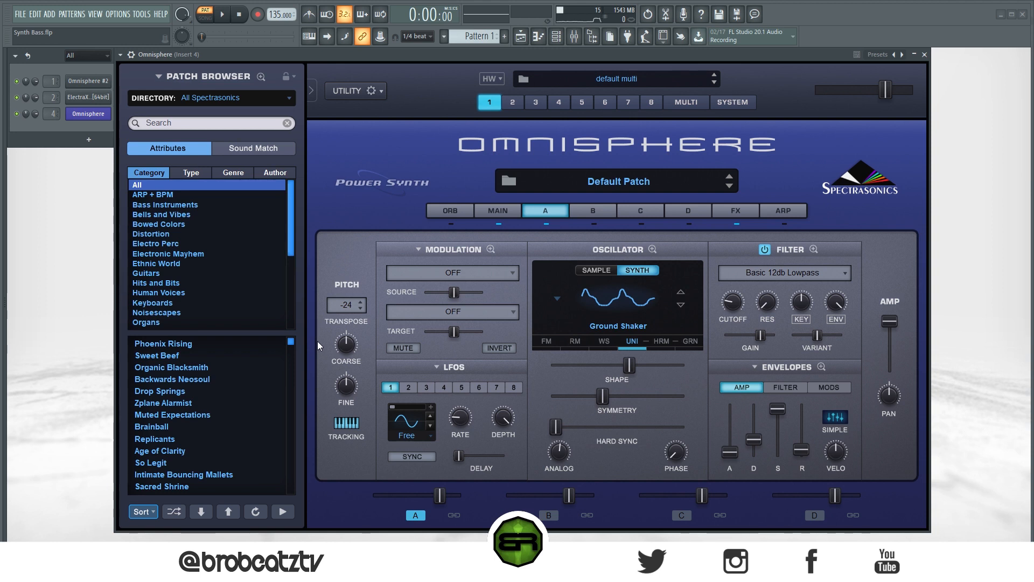
{"action": "mouse_move", "coordinate": [327, 344]}
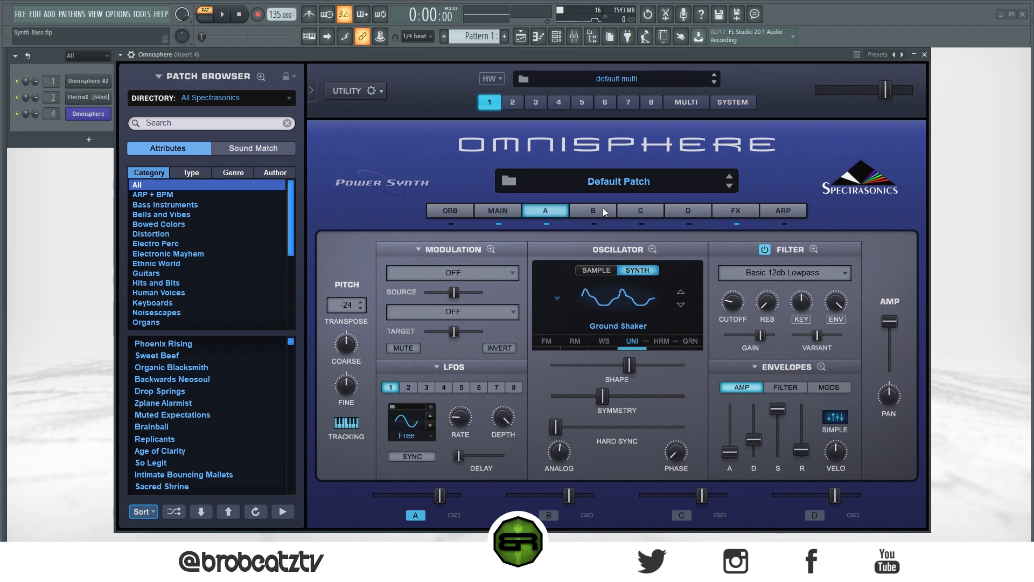
{"action": "left_click", "coordinate": [593, 210]}
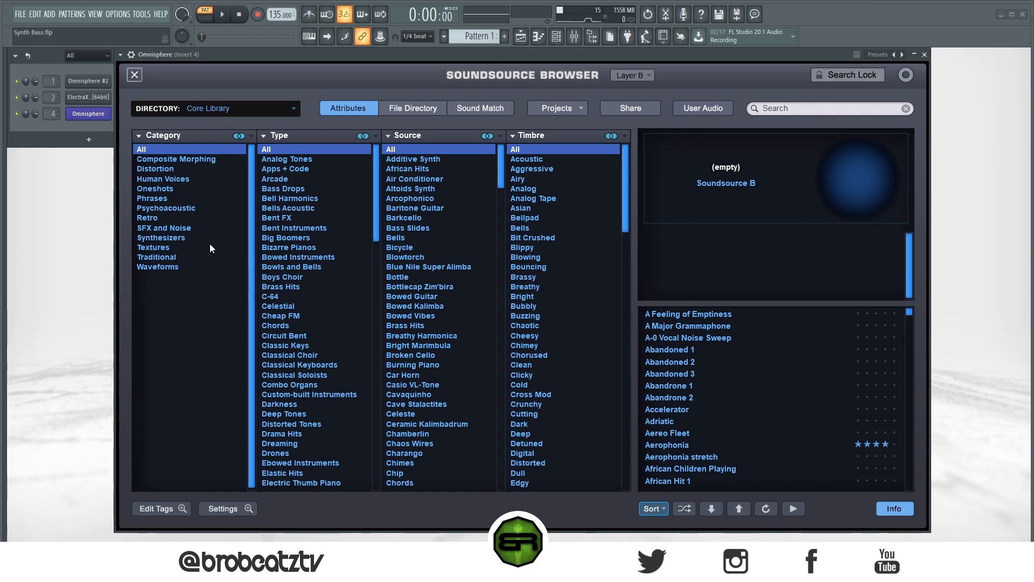
Filter the Soundsource Browser to Category Phrases, Type Sung Phrases Solo
{"action": "left_click", "coordinate": [152, 198]}
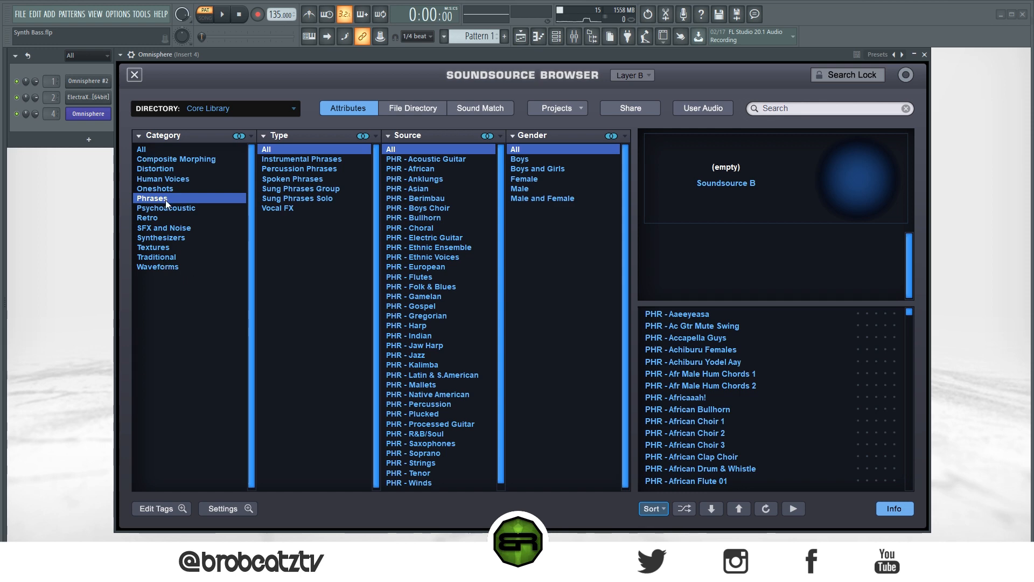
{"action": "left_click", "coordinate": [163, 179]}
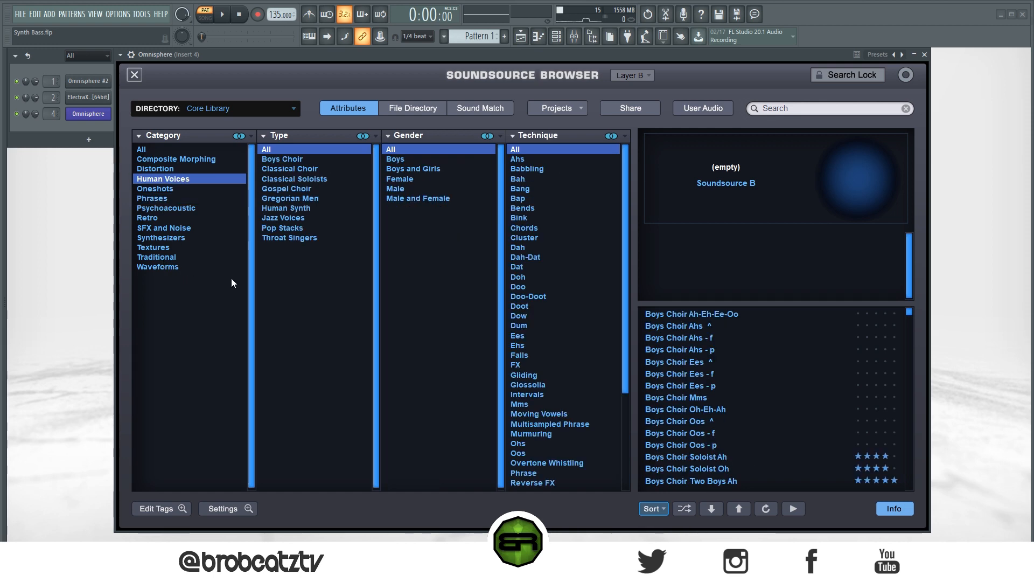
{"action": "left_click", "coordinate": [153, 197]}
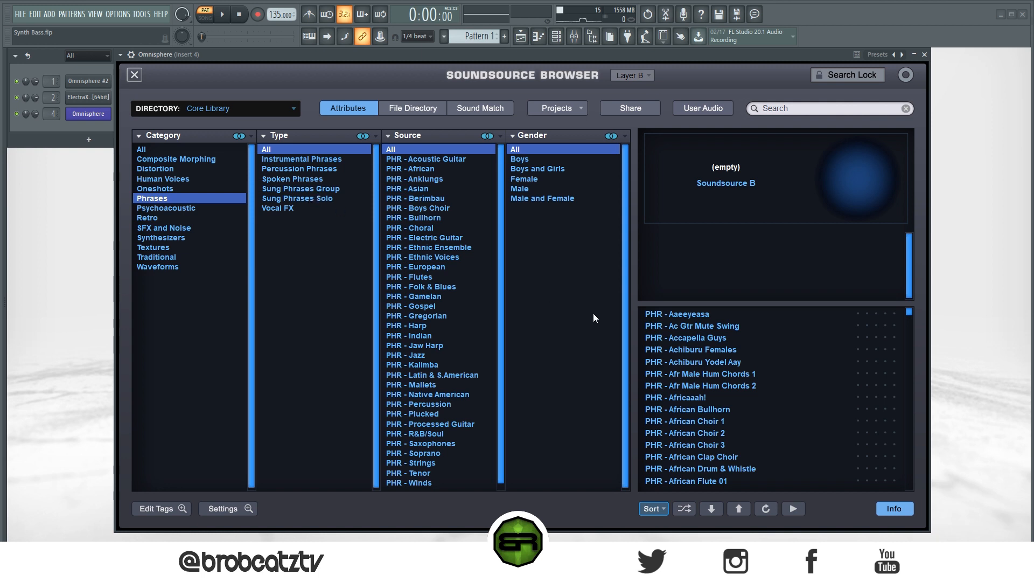
{"action": "mouse_move", "coordinate": [675, 338]}
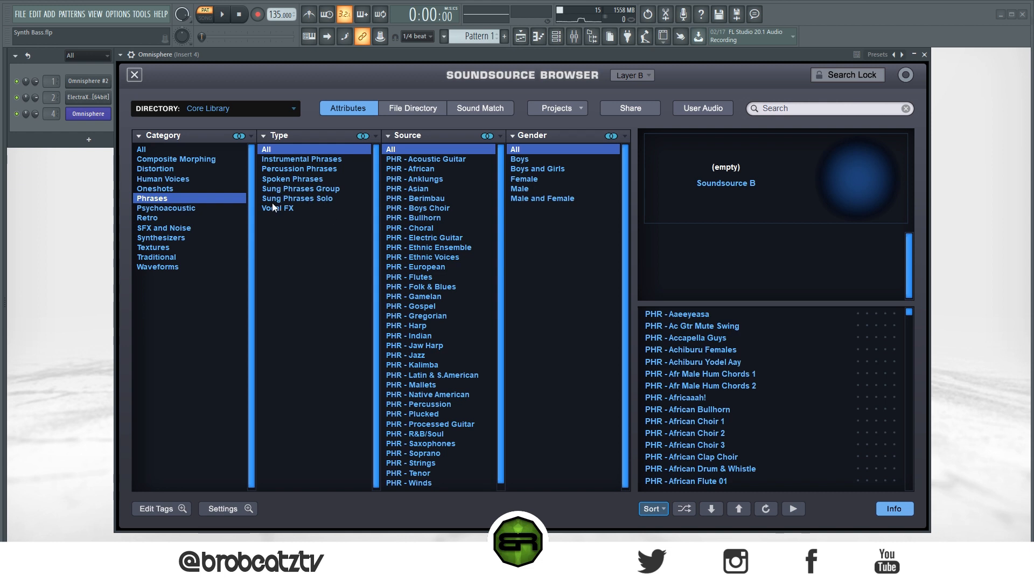
{"action": "left_click", "coordinate": [297, 198]}
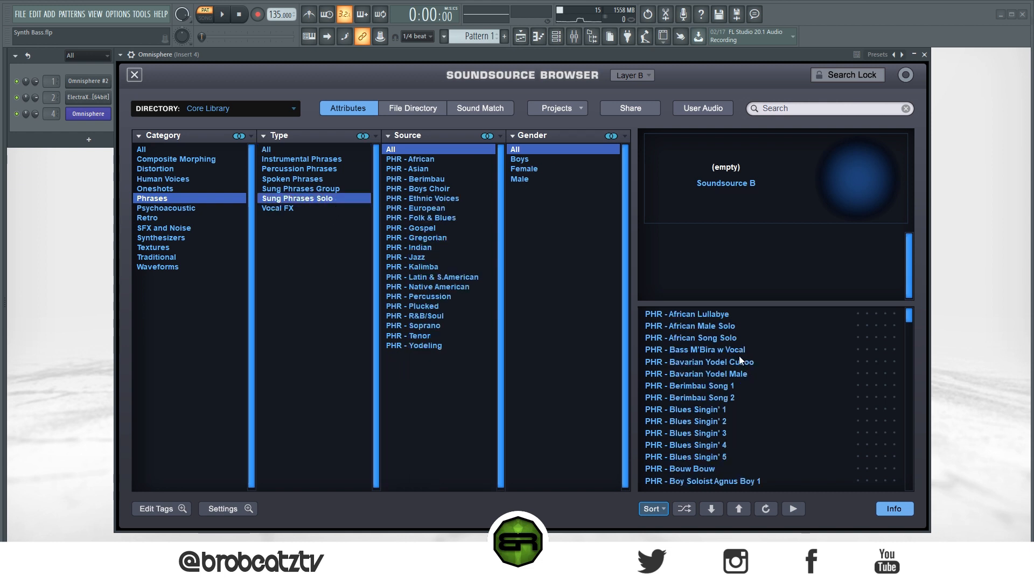
Audition Allelu Boy 3, Lulu Boy 3 and Country Yodel, then load PHR - East Indian Ahh
{"action": "scroll", "scroll_direction": "down", "scroll_amount": 3}
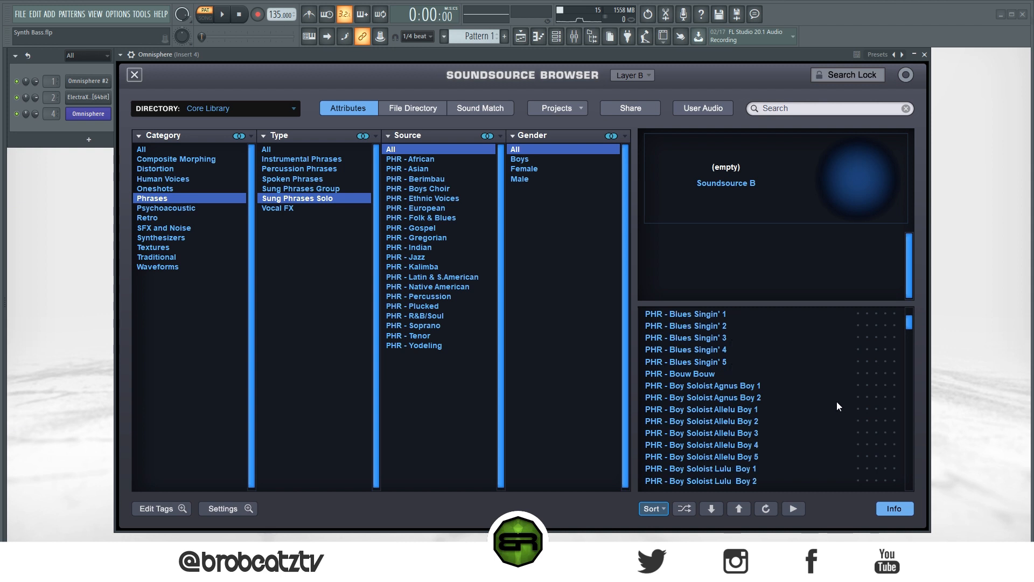
{"action": "left_click", "coordinate": [702, 432]}
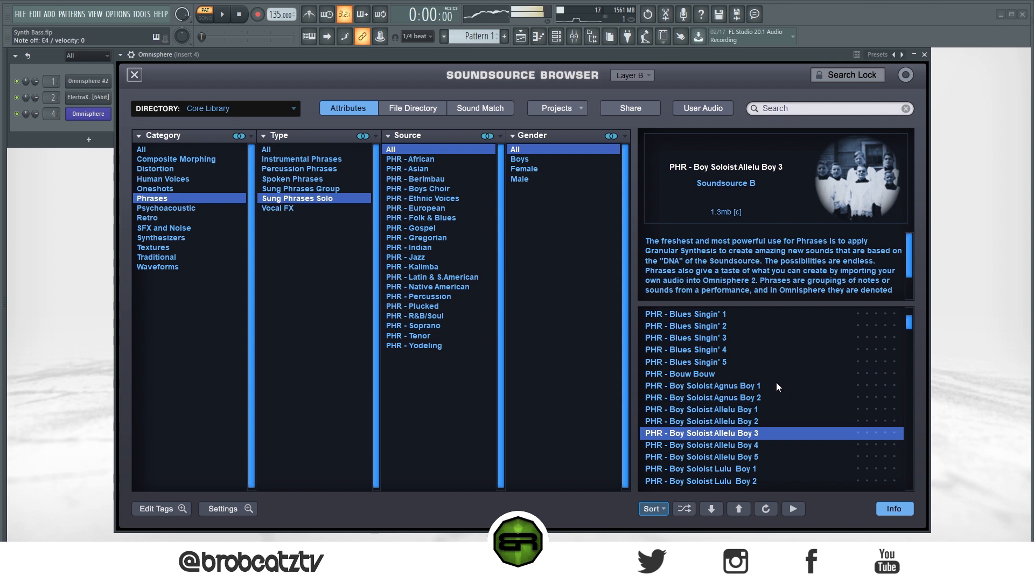
{"action": "scroll", "scroll_direction": "down", "scroll_amount": 3}
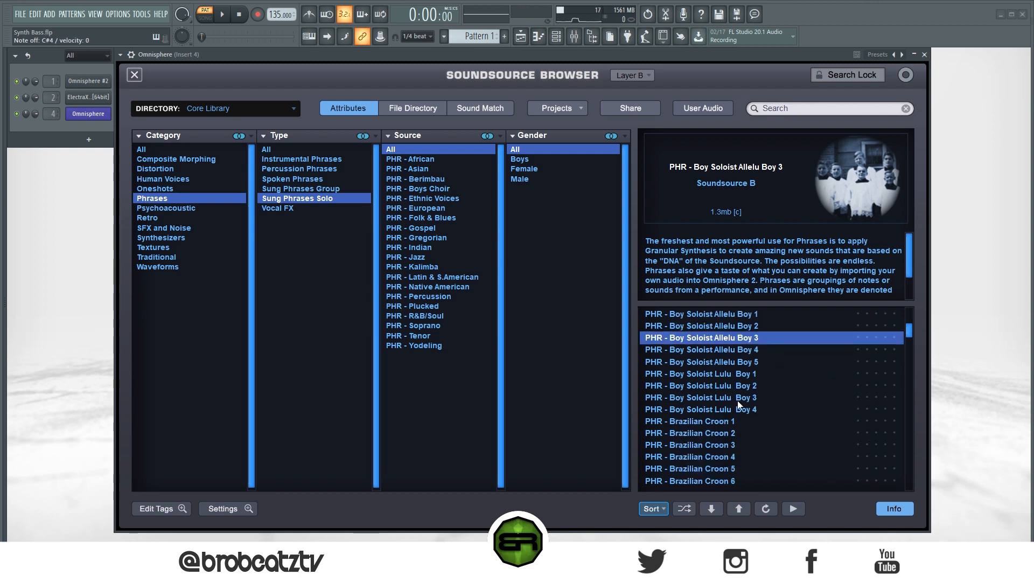
{"action": "left_click", "coordinate": [699, 397]}
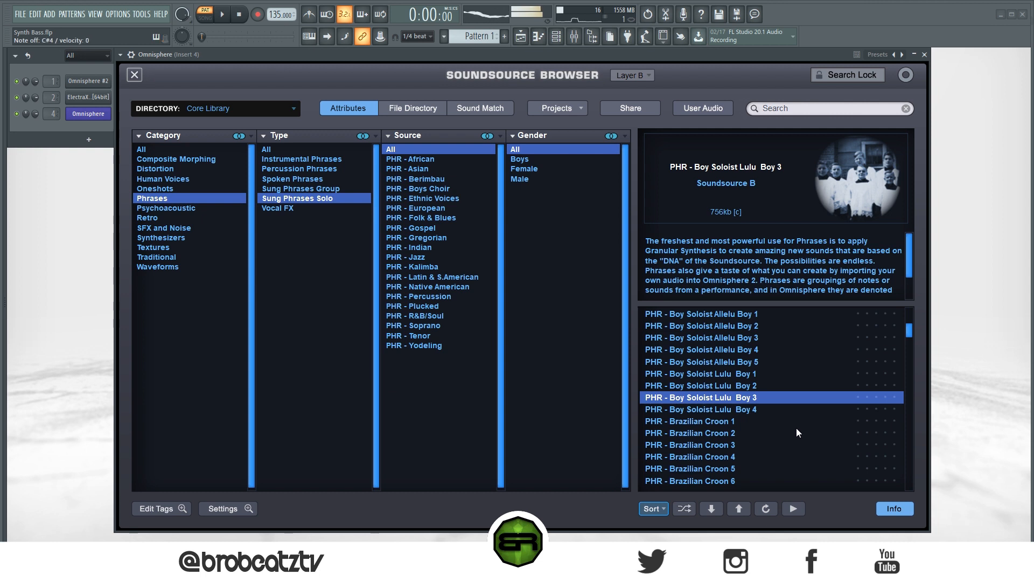
{"action": "scroll", "scroll_direction": "down", "scroll_amount": 3}
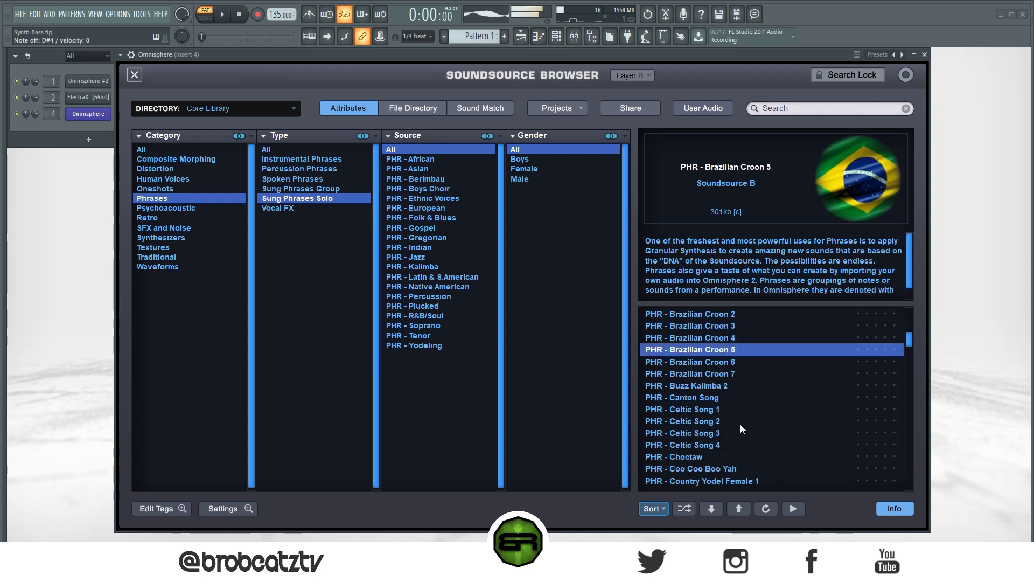
{"action": "left_click", "coordinate": [681, 396]}
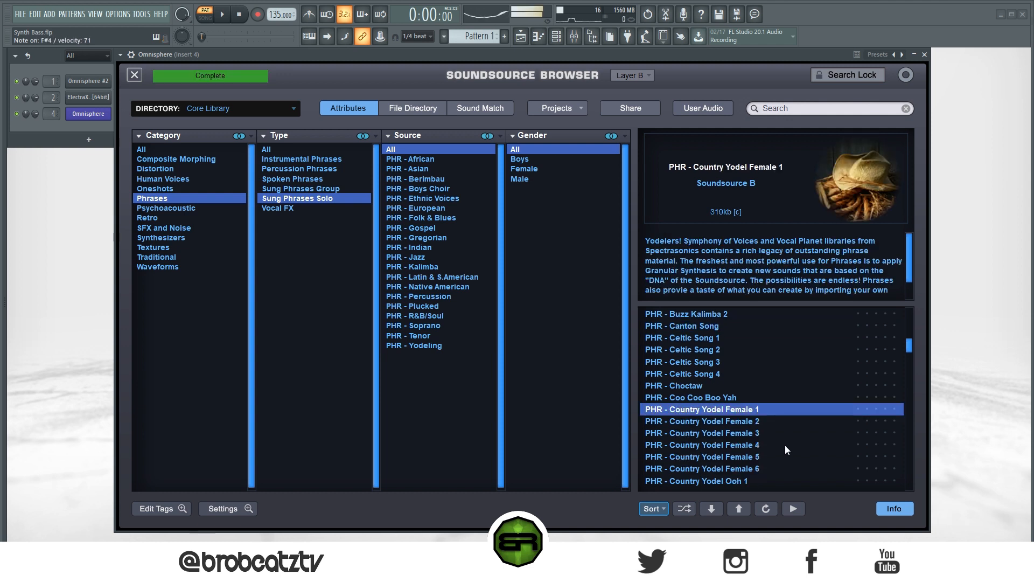
{"action": "scroll", "scroll_direction": "down", "scroll_amount": 3}
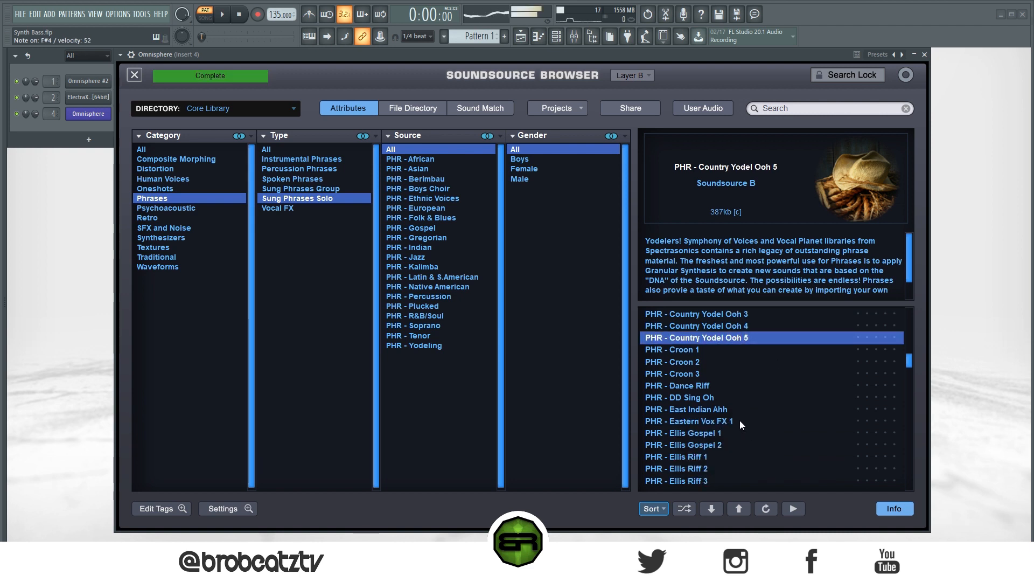
{"action": "left_click", "coordinate": [685, 409]}
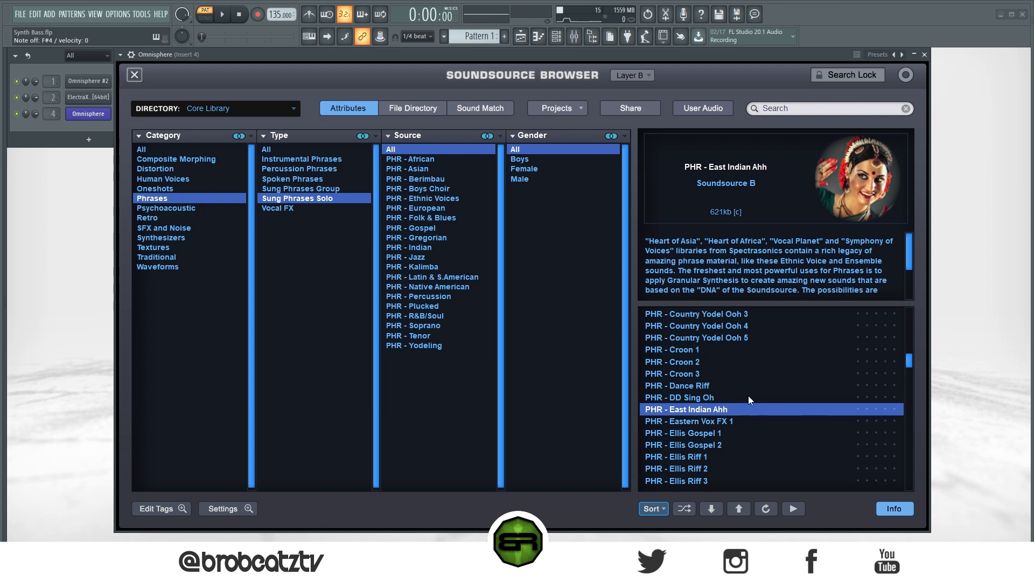
{"action": "mouse_move", "coordinate": [701, 317]}
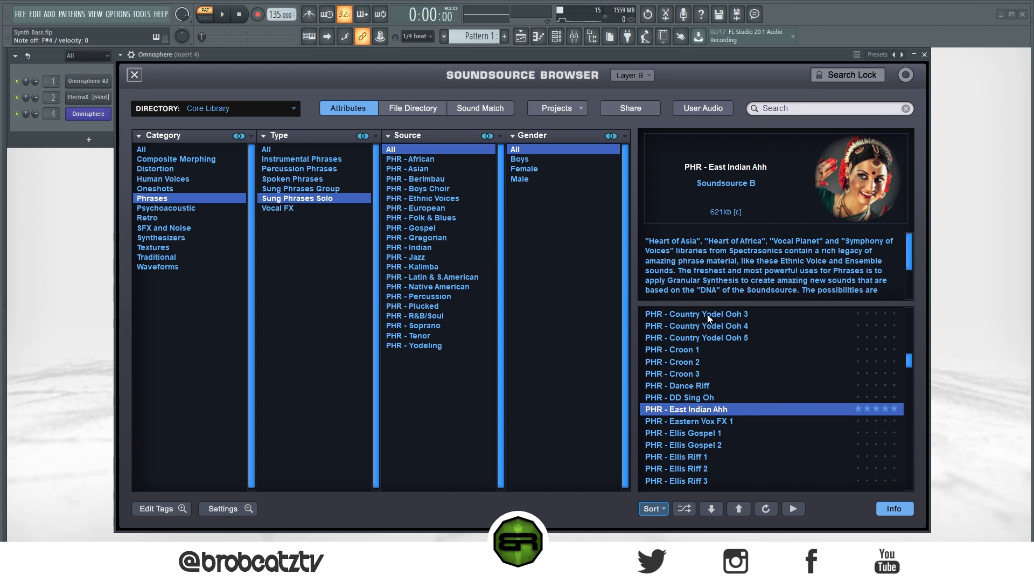
{"action": "mouse_move", "coordinate": [783, 262]}
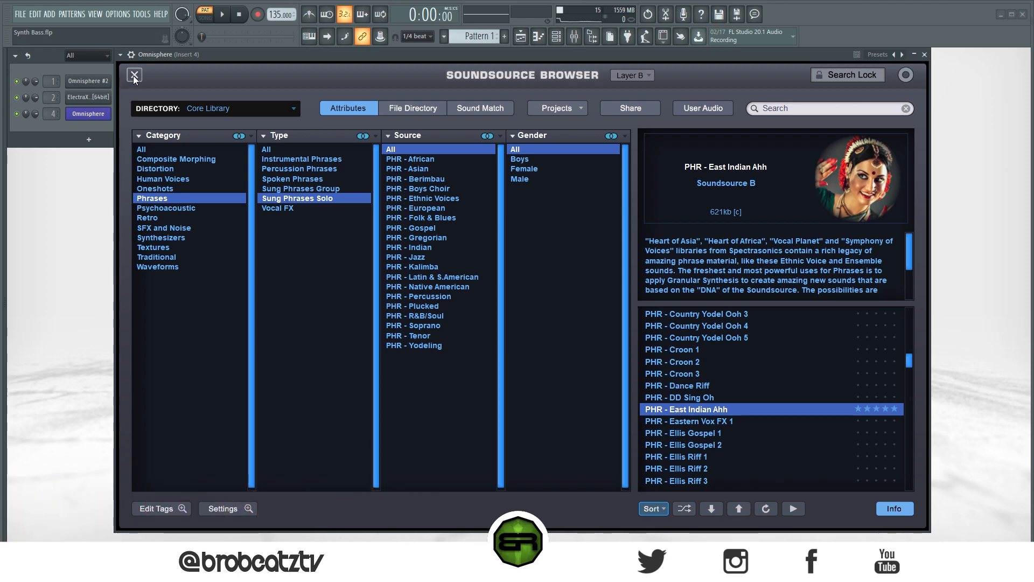
Close the browser and enable Granular synthesis for the East Indian Ahh phrase
{"action": "left_click", "coordinate": [134, 74]}
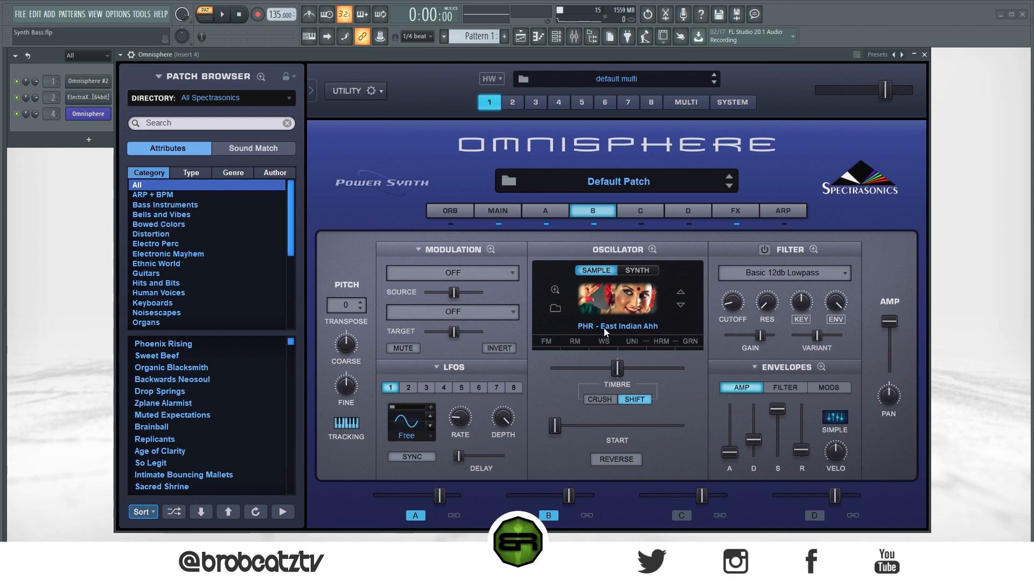
{"action": "mouse_move", "coordinate": [691, 349]}
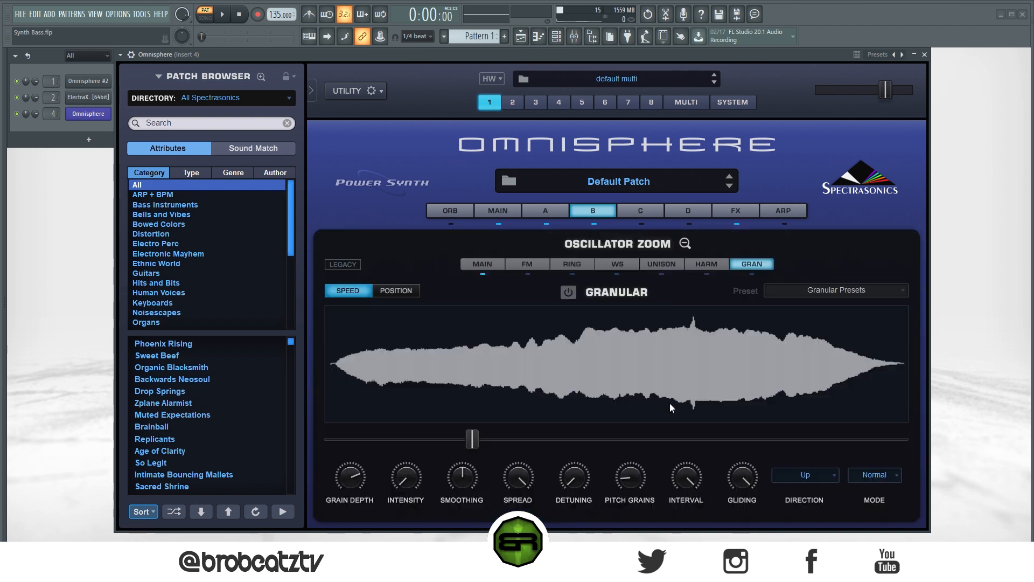
{"action": "left_click", "coordinate": [394, 290]}
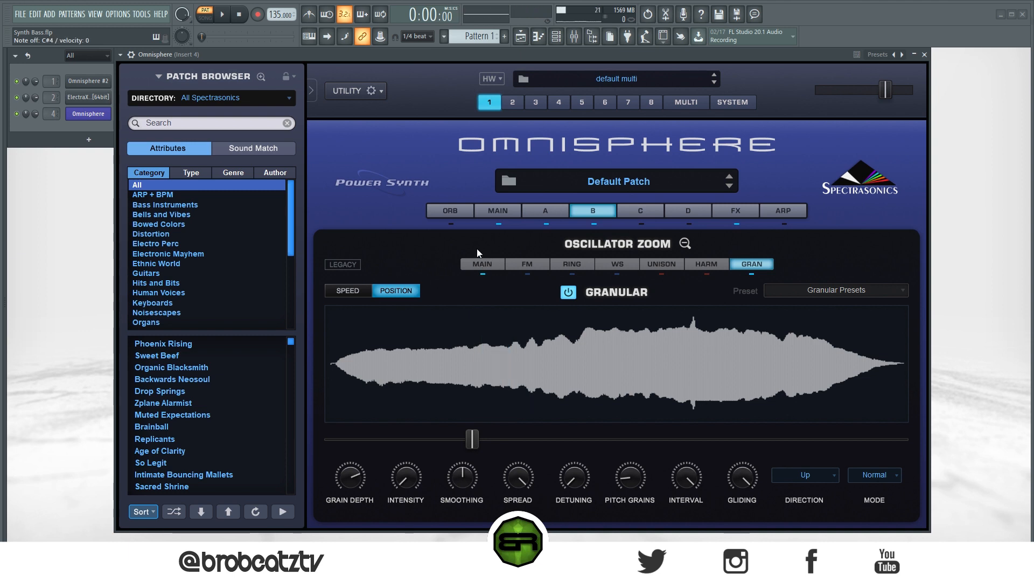
{"action": "left_click", "coordinate": [481, 264]}
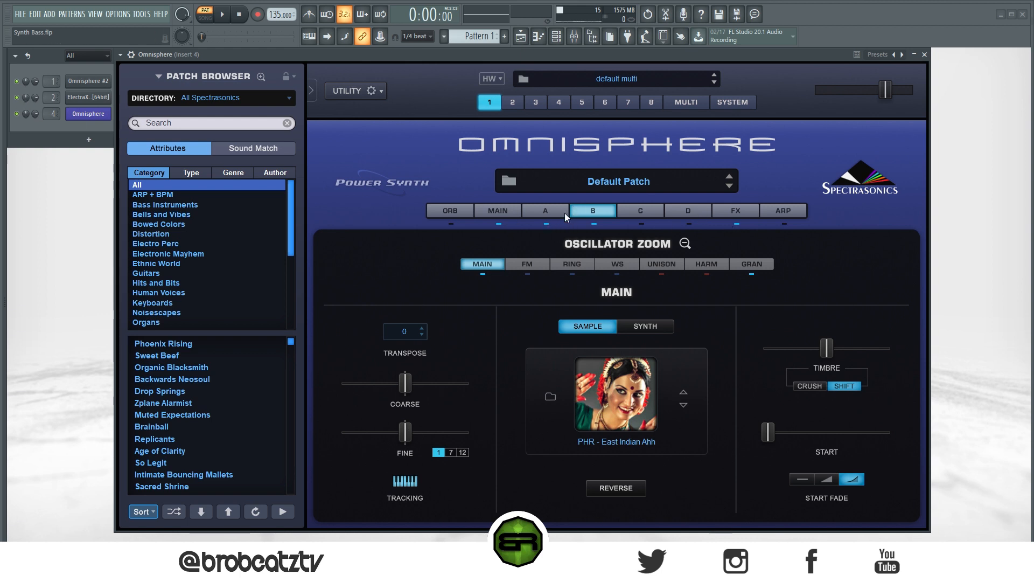
Mute layer A so layer B plays alone, then reopen layer B's Oscillator Zoom
{"action": "left_click", "coordinate": [544, 211]}
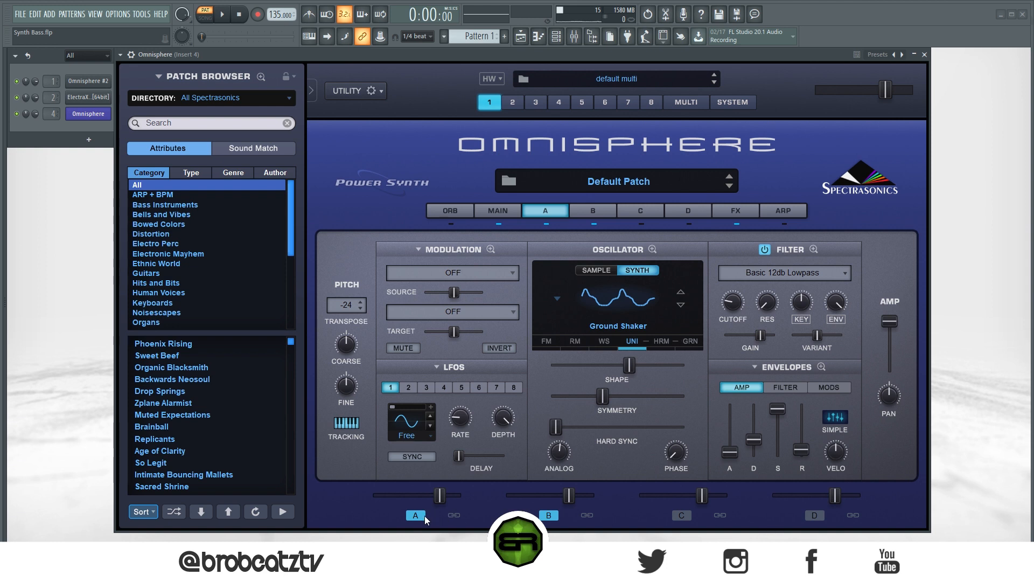
{"action": "left_click", "coordinate": [592, 209]}
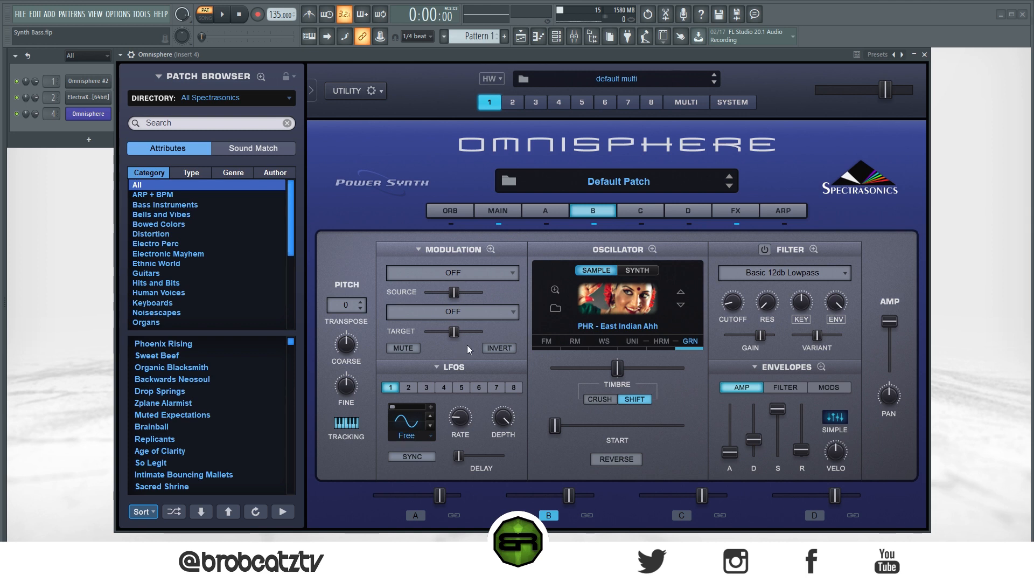
{"action": "mouse_move", "coordinate": [630, 277]}
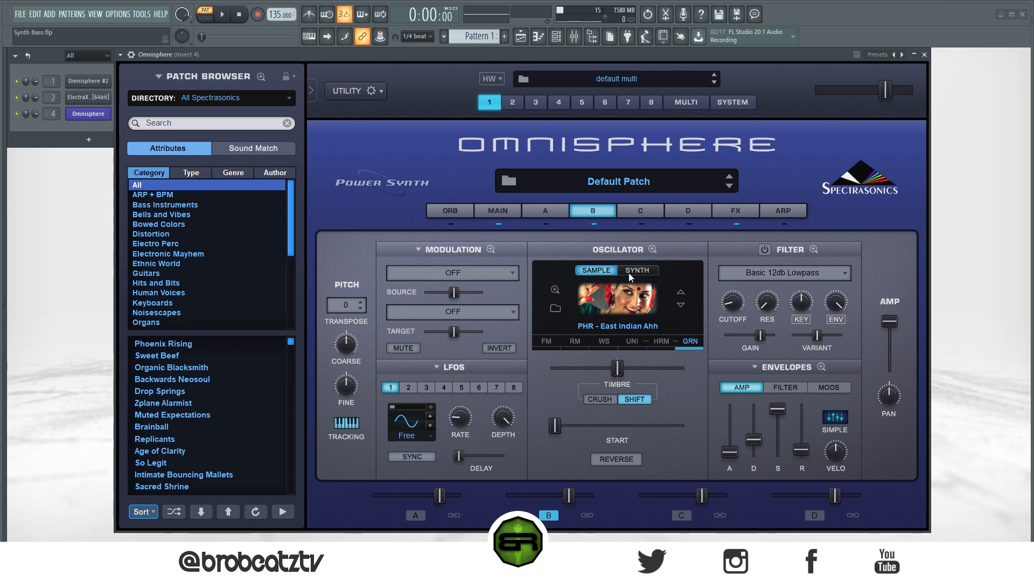
{"action": "mouse_move", "coordinate": [653, 253]}
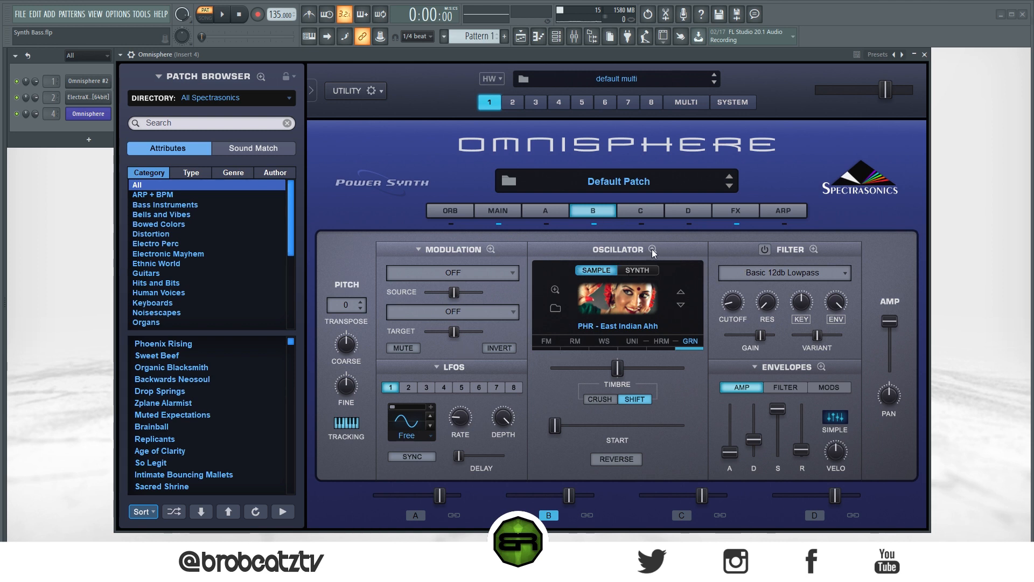
{"action": "left_click", "coordinate": [925, 54]}
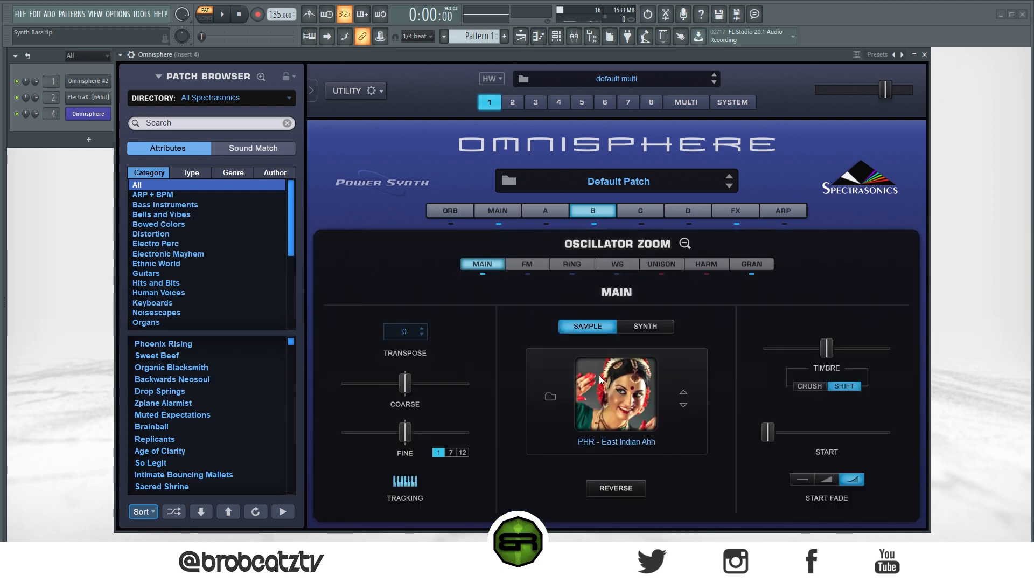
{"action": "mouse_move", "coordinate": [436, 303]}
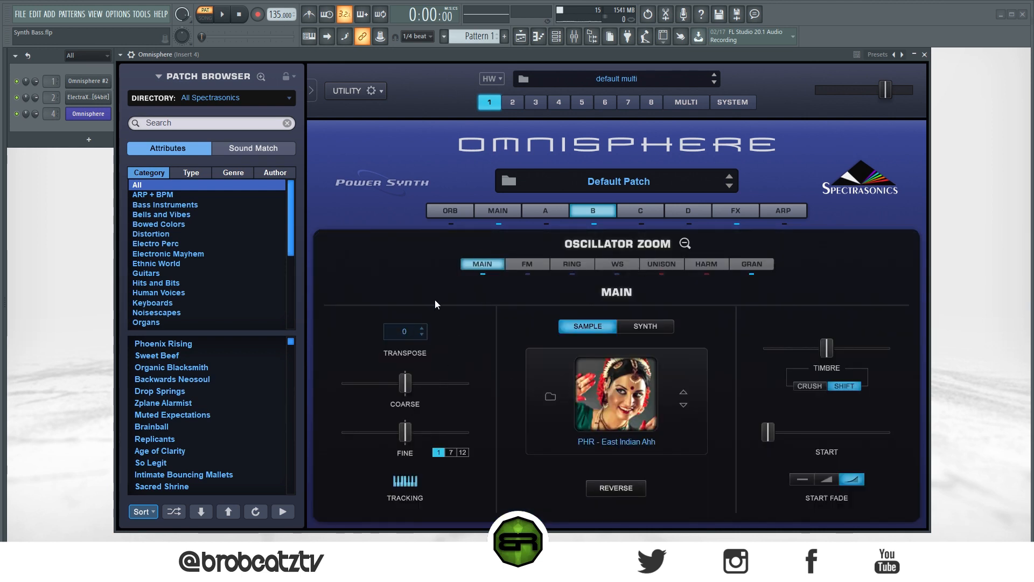
{"action": "mouse_move", "coordinate": [426, 339]}
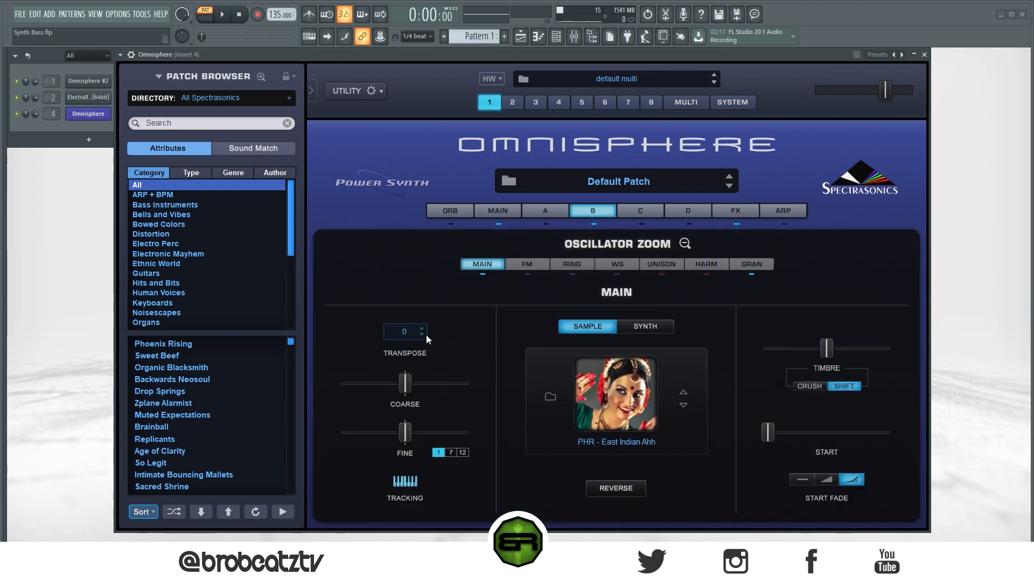
{"action": "mouse_move", "coordinate": [408, 325]}
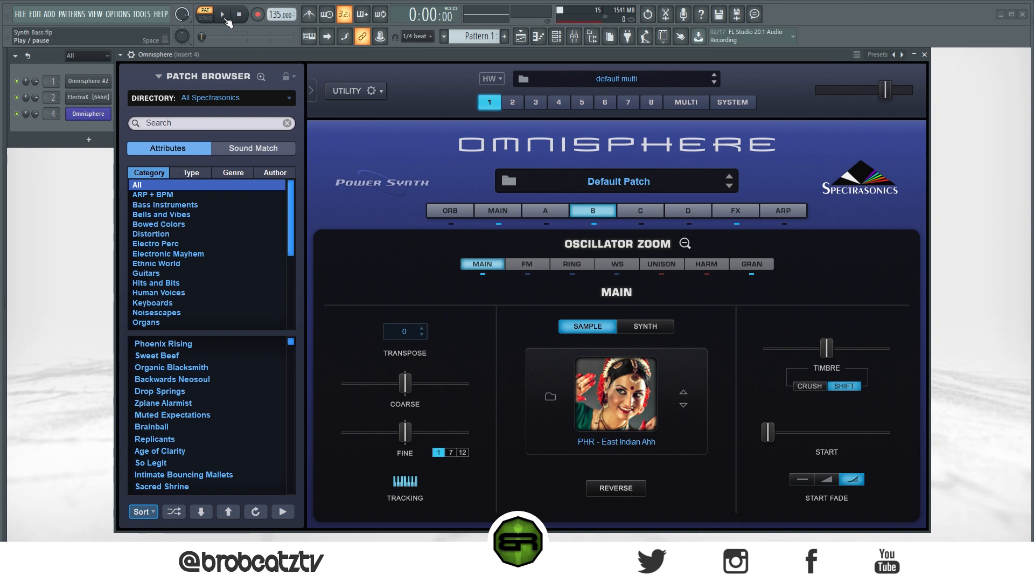
Start playback to audition layer B at Transpose +5
{"action": "left_click", "coordinate": [222, 14]}
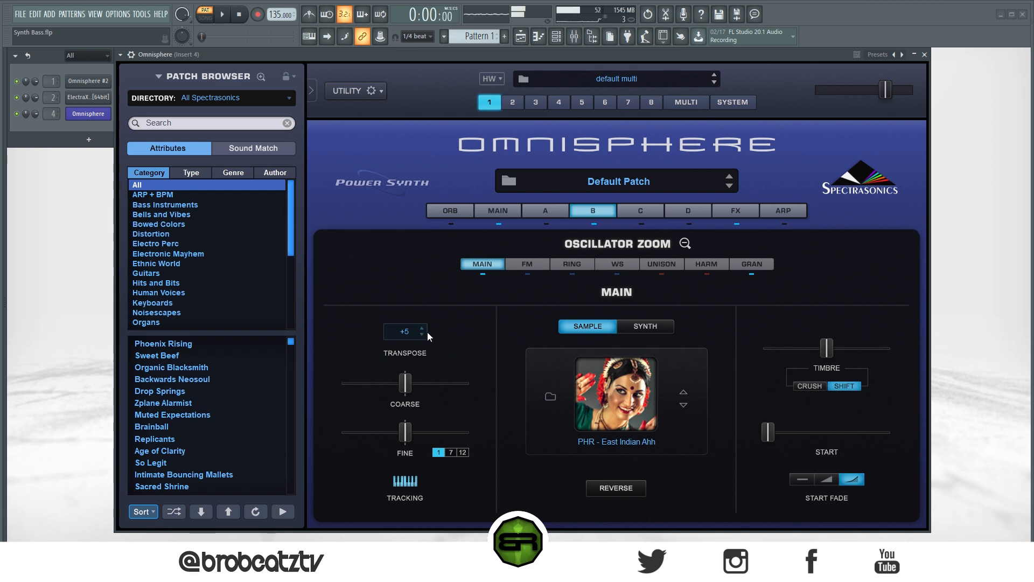
{"action": "mouse_move", "coordinate": [608, 484]}
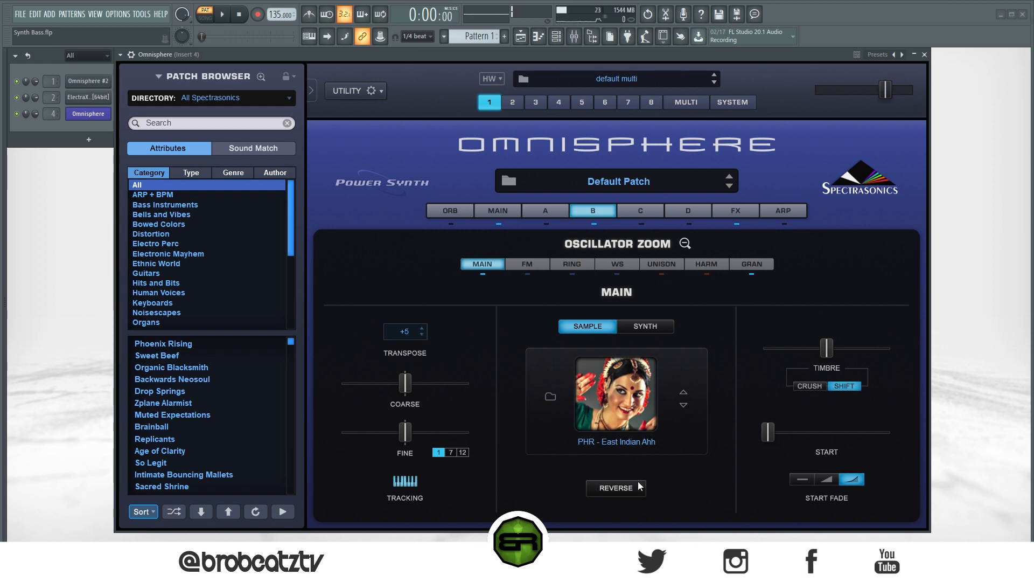
{"action": "mouse_move", "coordinate": [417, 344]}
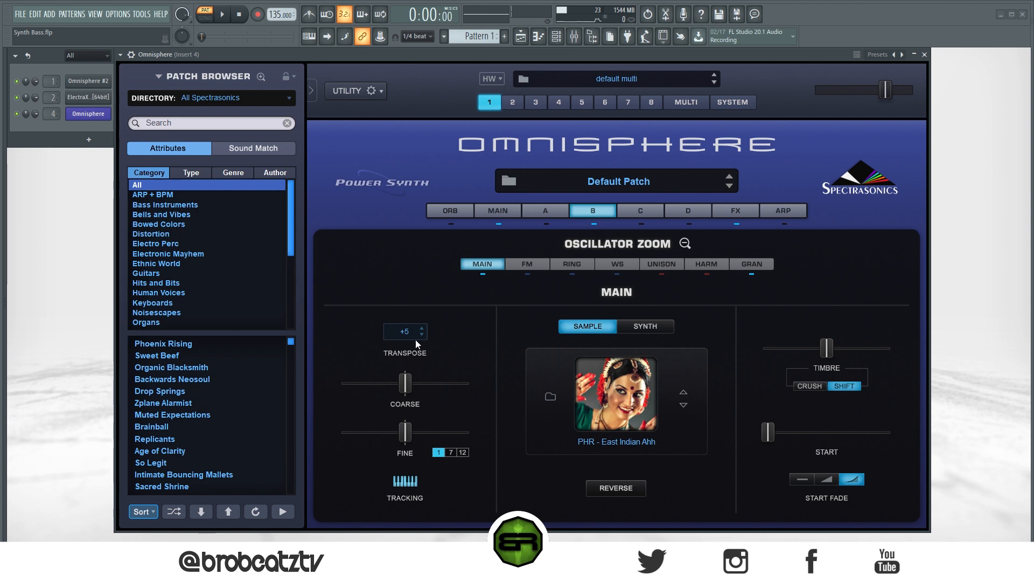
{"action": "mouse_move", "coordinate": [425, 335]}
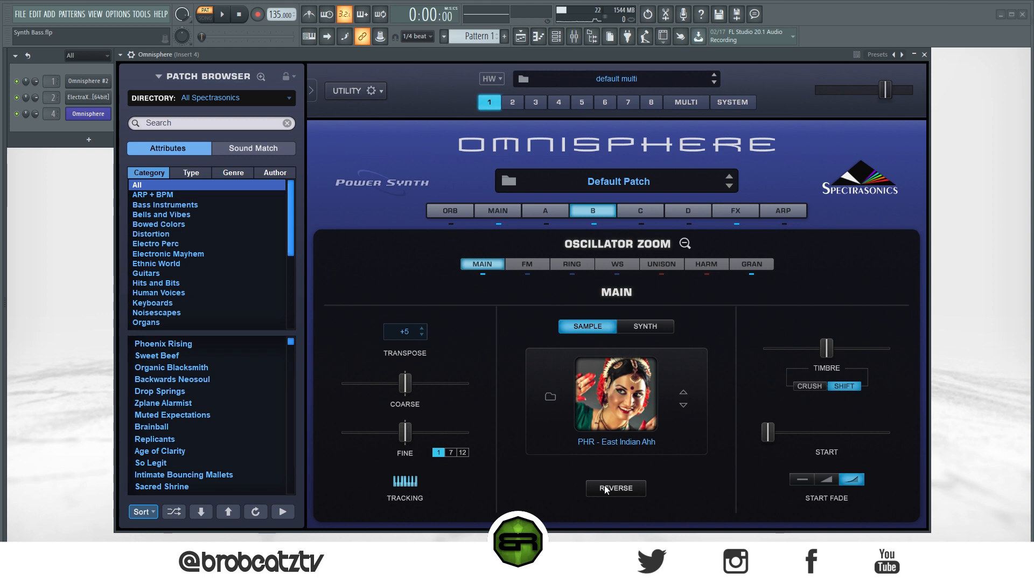
{"action": "mouse_move", "coordinate": [614, 495]}
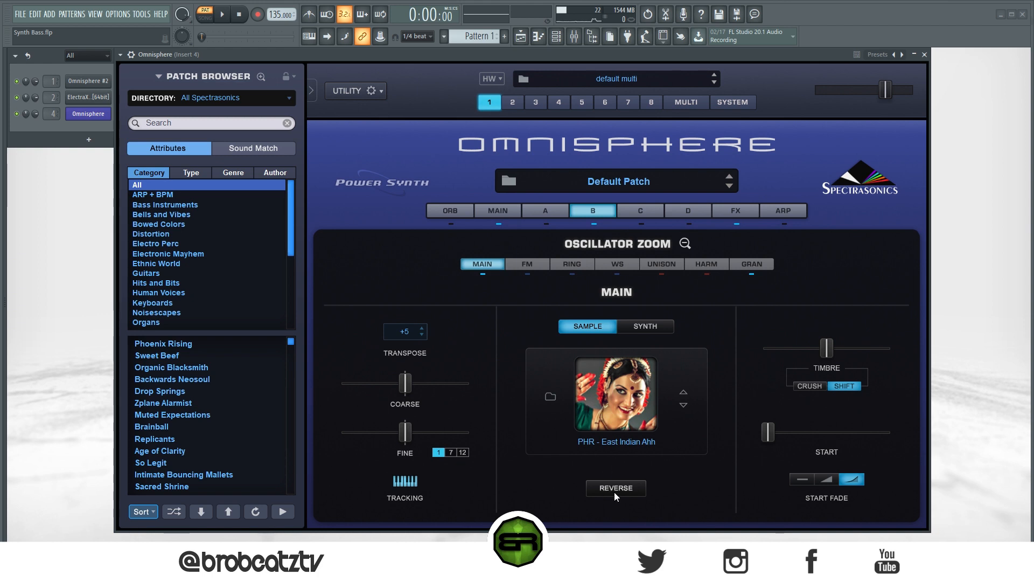
Reverse the East Indian Ahh sample, settle its transpose at +5, and bring up layer B's granular page
{"action": "left_click", "coordinate": [615, 488]}
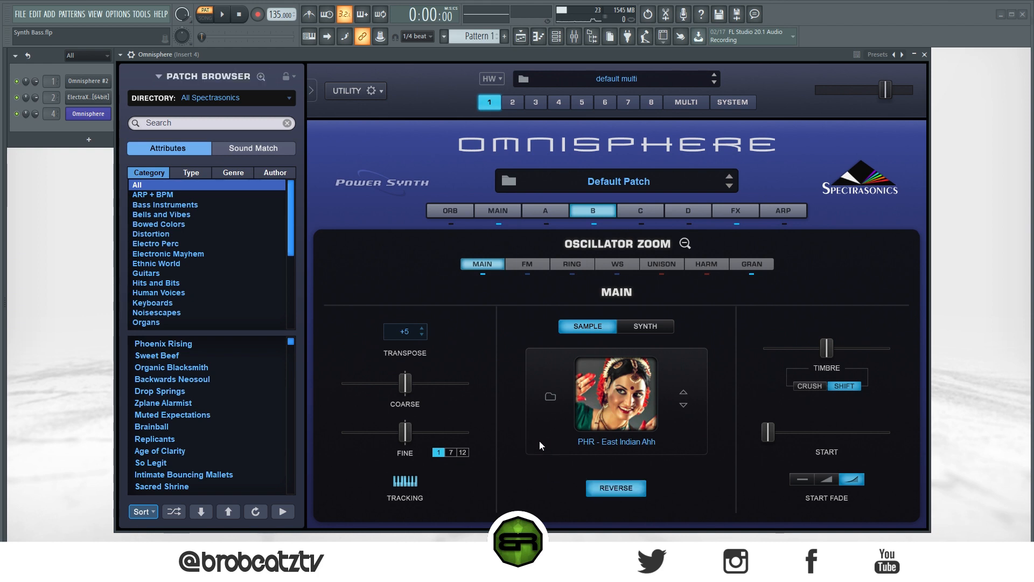
{"action": "left_click", "coordinate": [423, 335]}
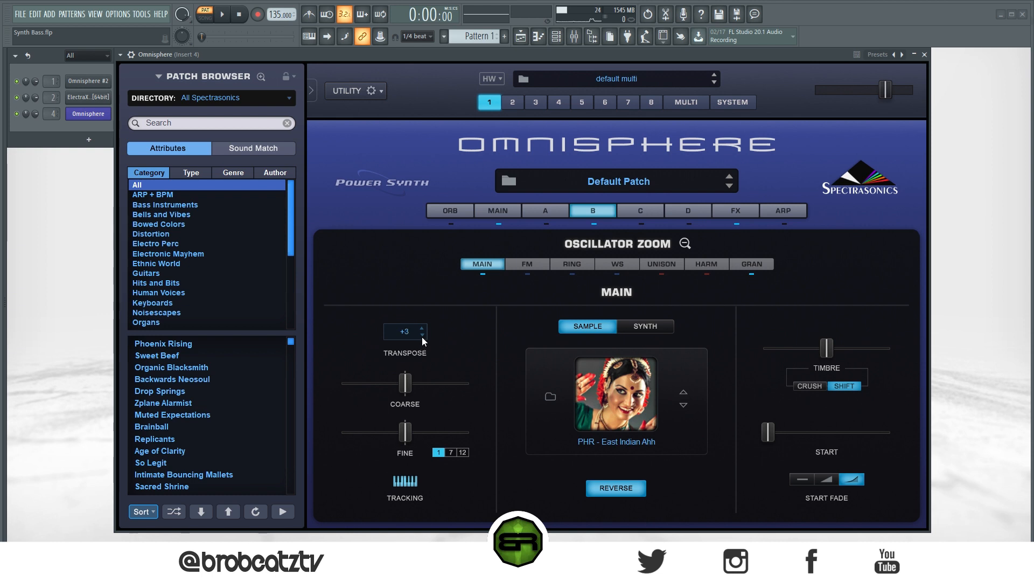
{"action": "left_click", "coordinate": [424, 335]}
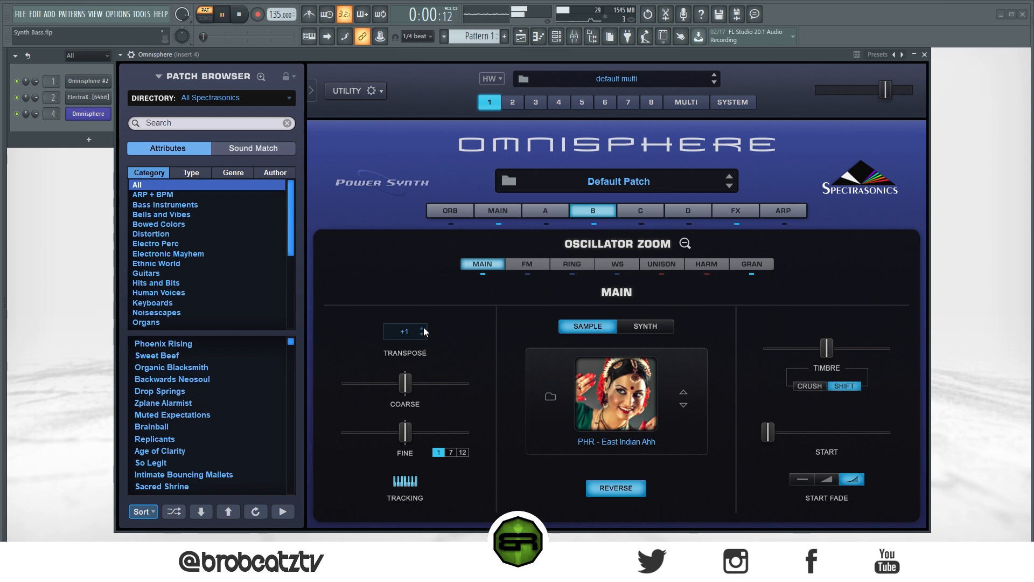
{"action": "left_click", "coordinate": [424, 328]}
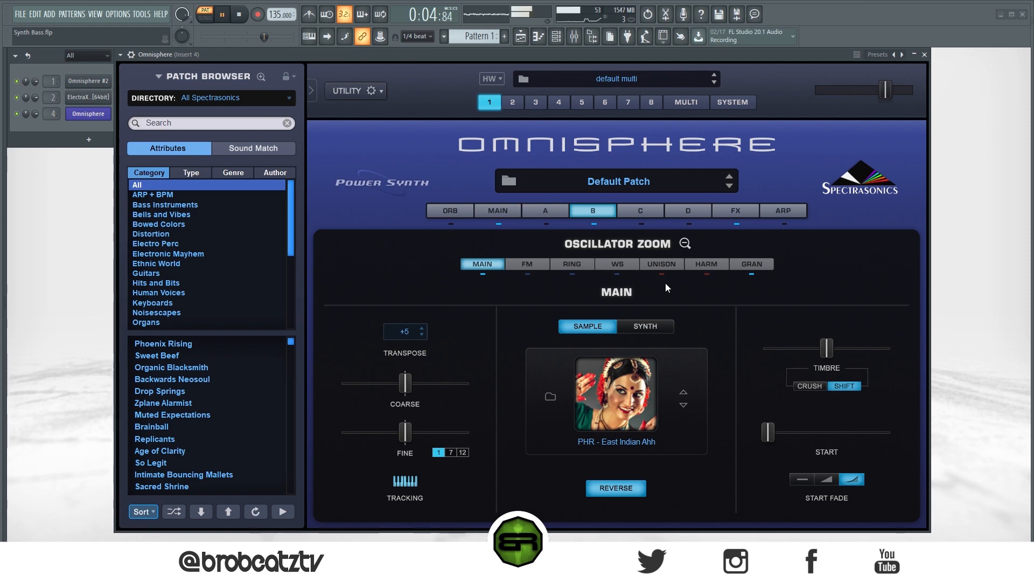
{"action": "left_click", "coordinate": [751, 263]}
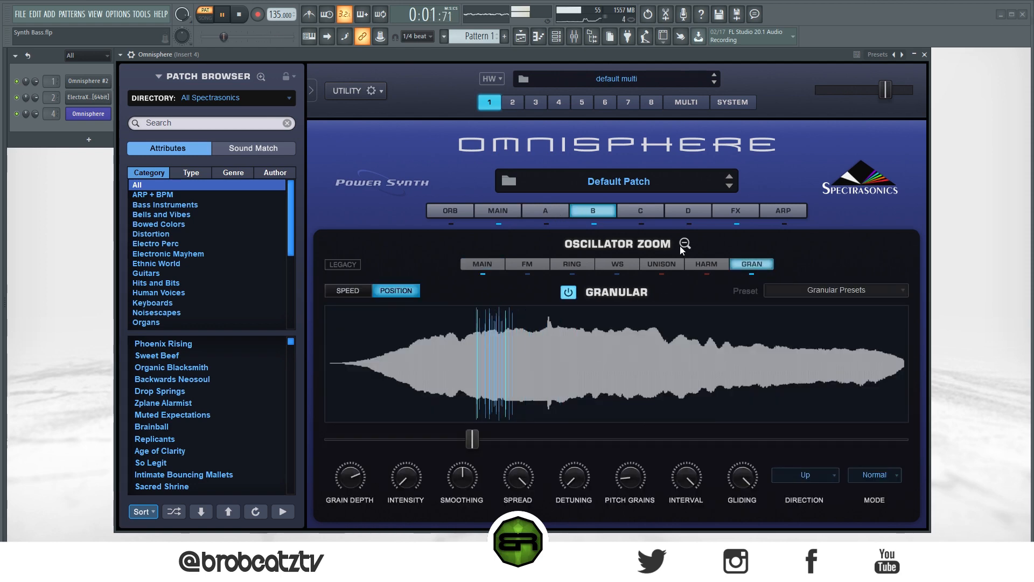
Back on layer B's edit page, turn on the filter with cutoff down at about 0.064 kHz
{"action": "left_click", "coordinate": [685, 244]}
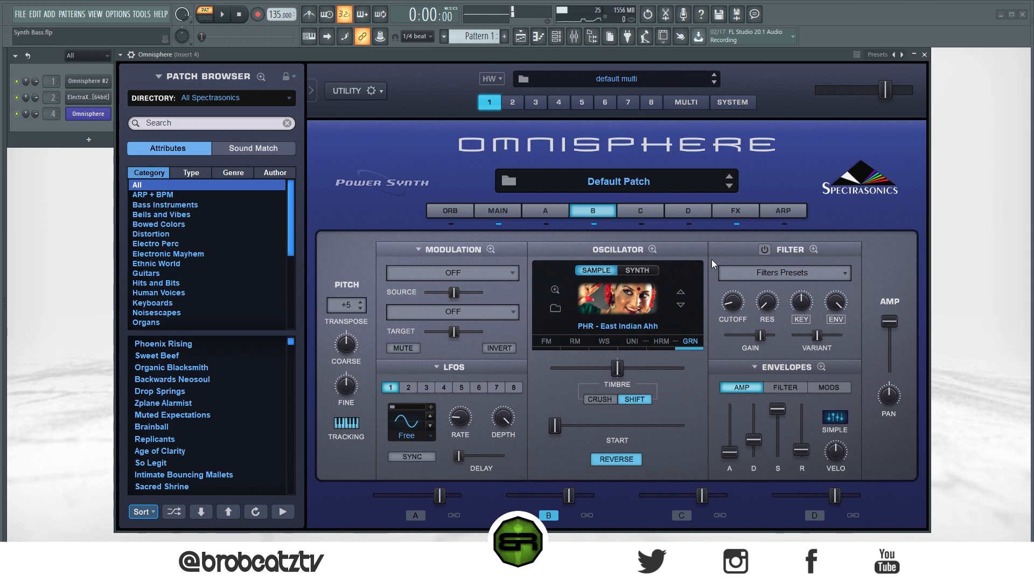
{"action": "mouse_move", "coordinate": [738, 396]}
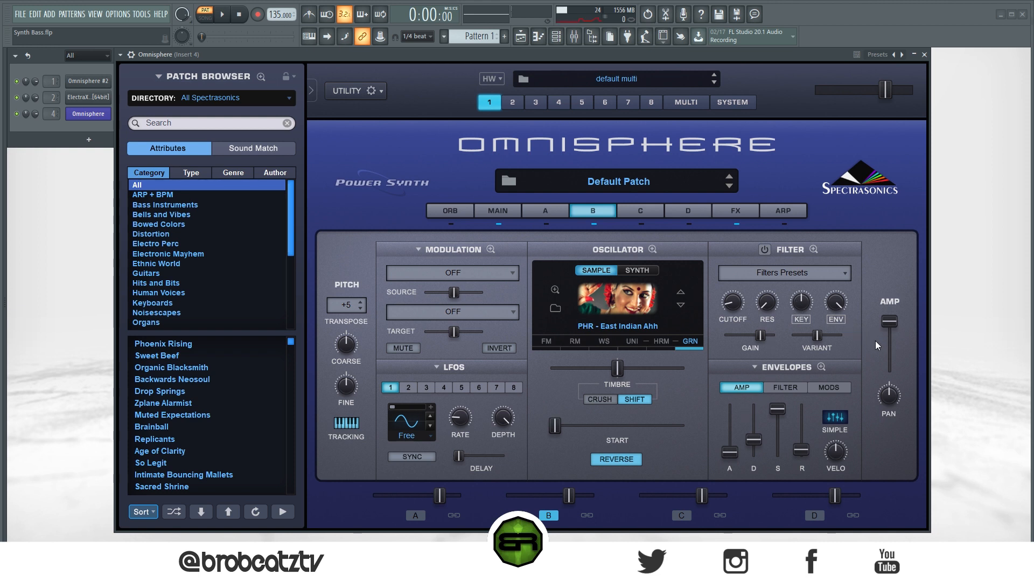
{"action": "mouse_move", "coordinate": [756, 349]}
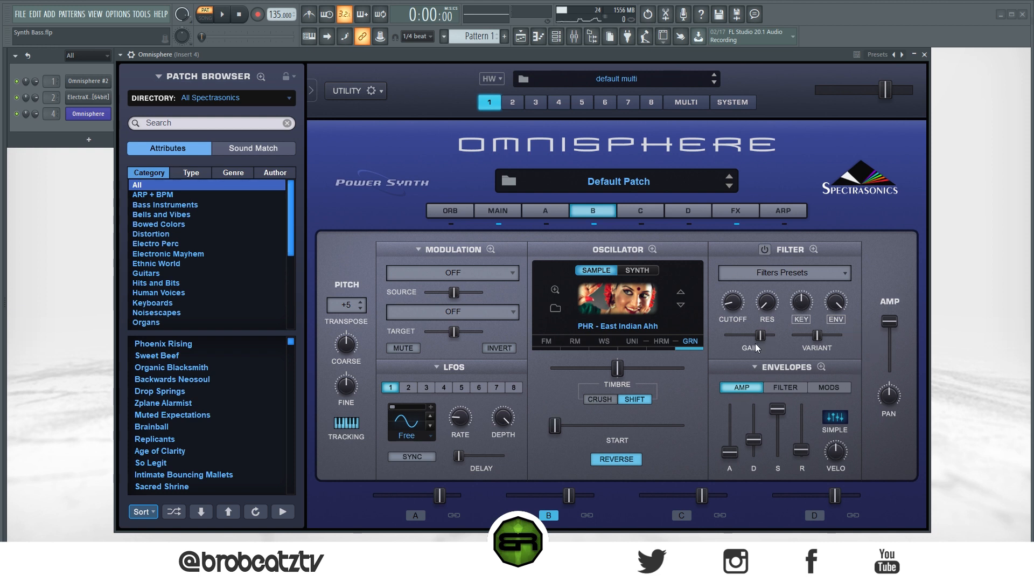
{"action": "mouse_move", "coordinate": [764, 259]}
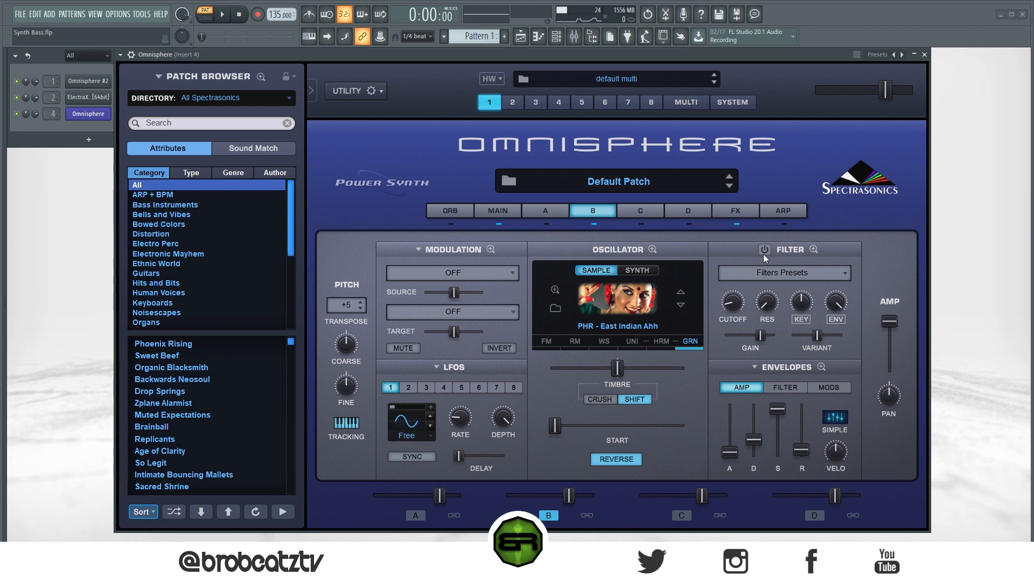
{"action": "mouse_move", "coordinate": [767, 257]}
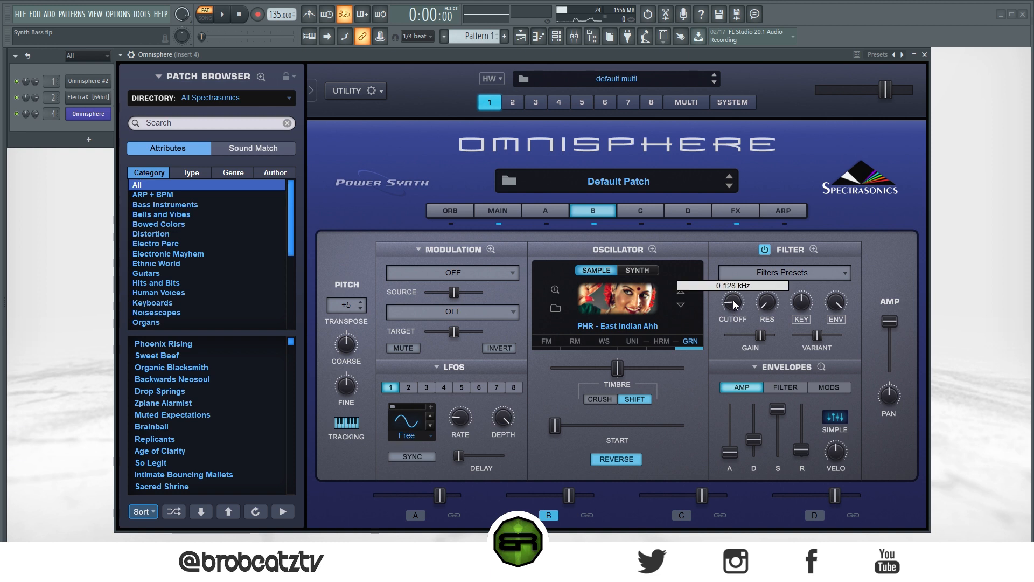
{"action": "left_click_drag", "start_coordinate": [732, 303], "coordinate": [733, 313]}
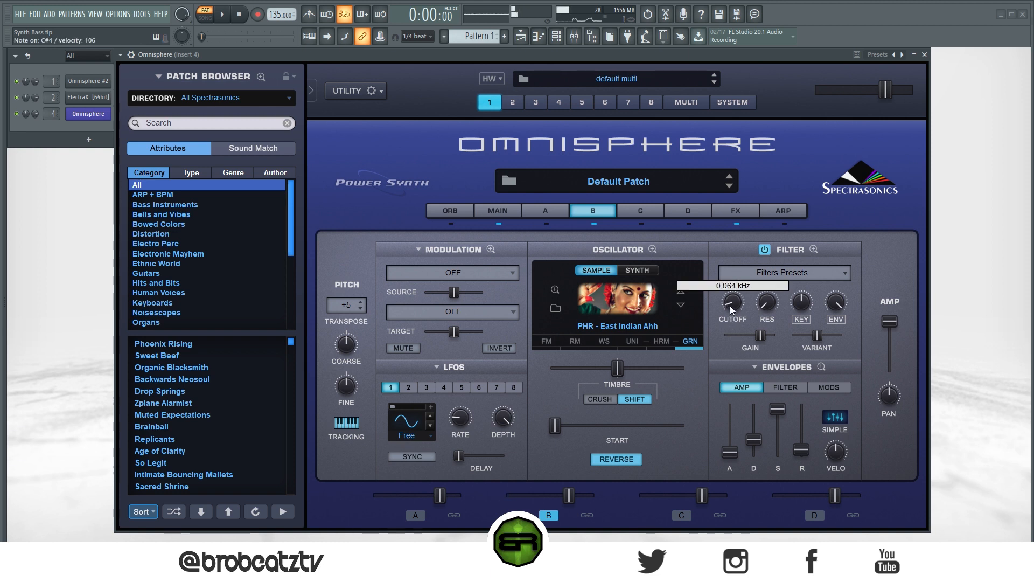
{"action": "mouse_move", "coordinate": [744, 320]}
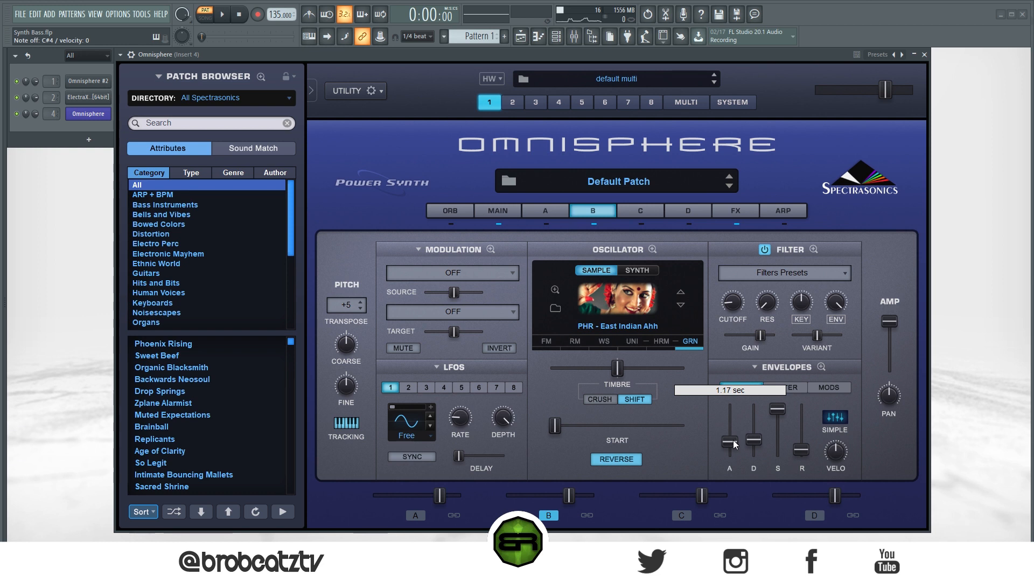
Lengthen layer B's amp envelope attack, then move over to layer A
{"action": "left_click_drag", "start_coordinate": [731, 443], "coordinate": [731, 439]}
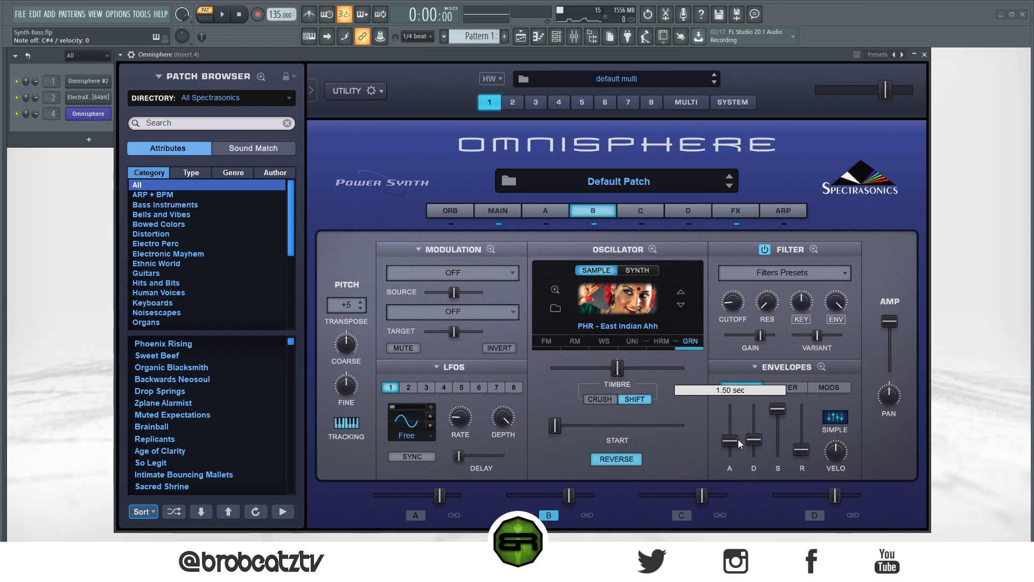
{"action": "left_click", "coordinate": [741, 386]}
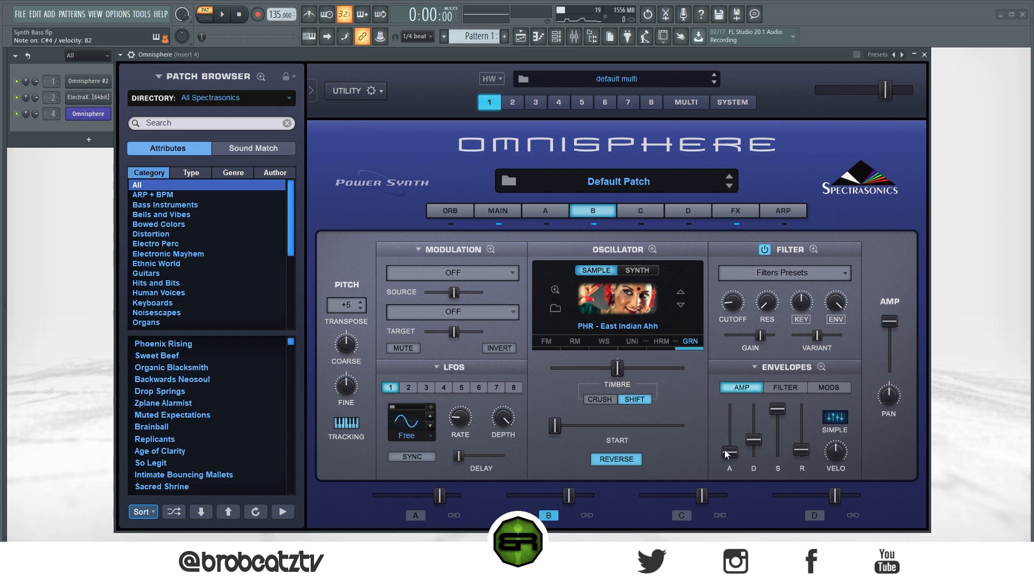
{"action": "left_click_drag", "start_coordinate": [730, 453], "coordinate": [730, 438]}
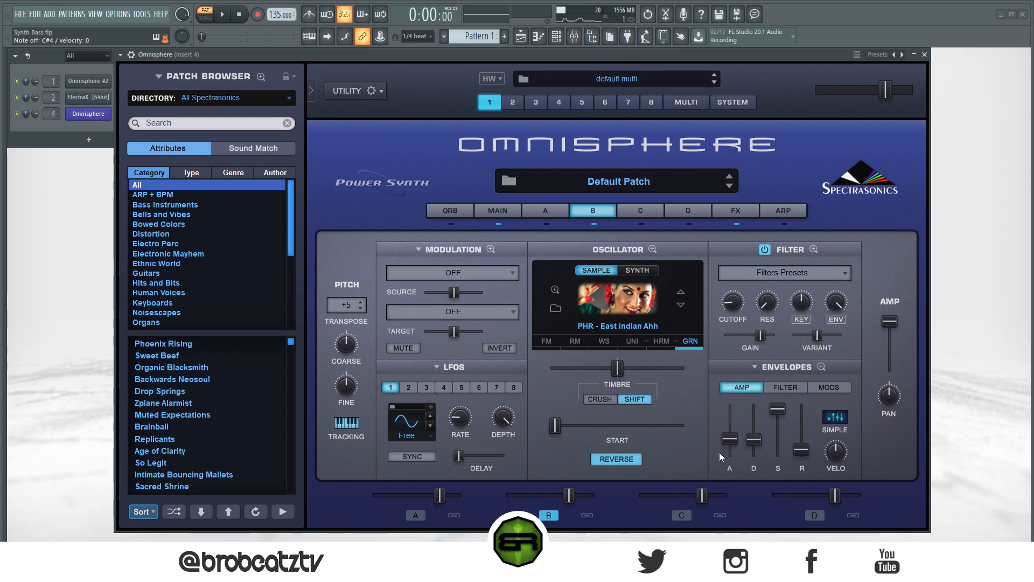
{"action": "left_click", "coordinate": [545, 210]}
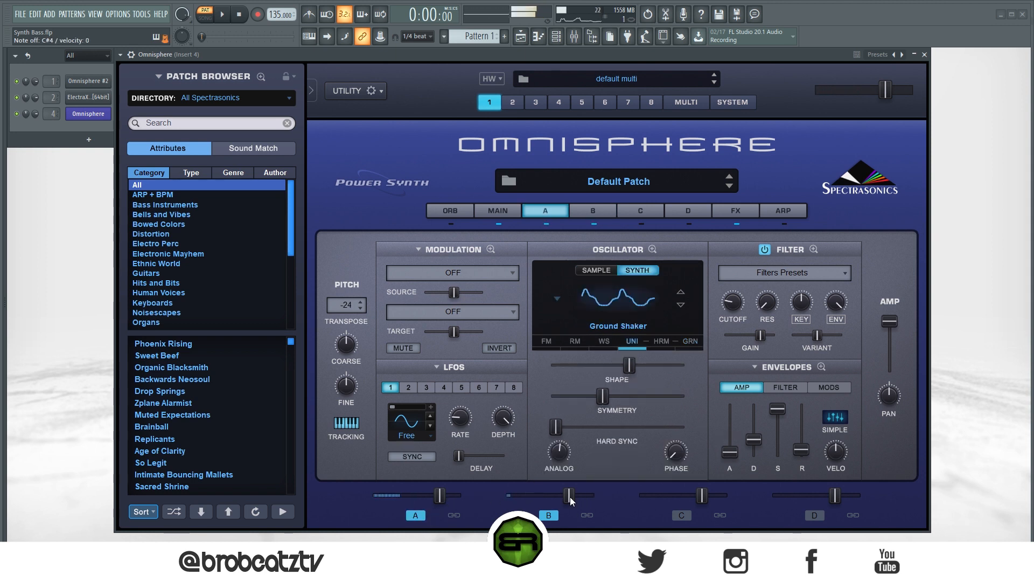
Lower layer B's mix level to about -0.68 dB and return to layer B's edit page
{"action": "left_click_drag", "start_coordinate": [569, 495], "coordinate": [564, 496]}
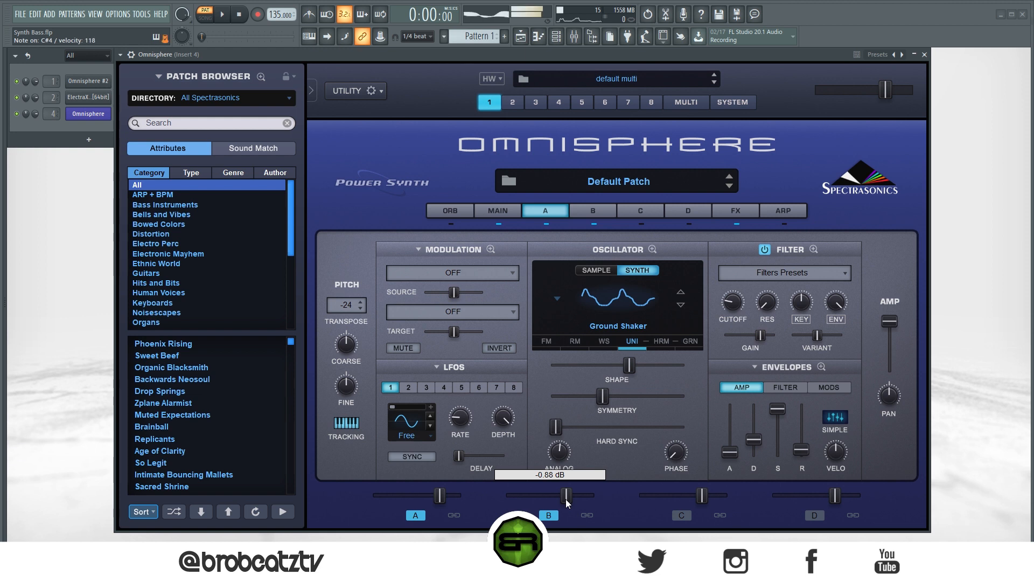
{"action": "left_click_drag", "start_coordinate": [564, 496], "coordinate": [564, 502]}
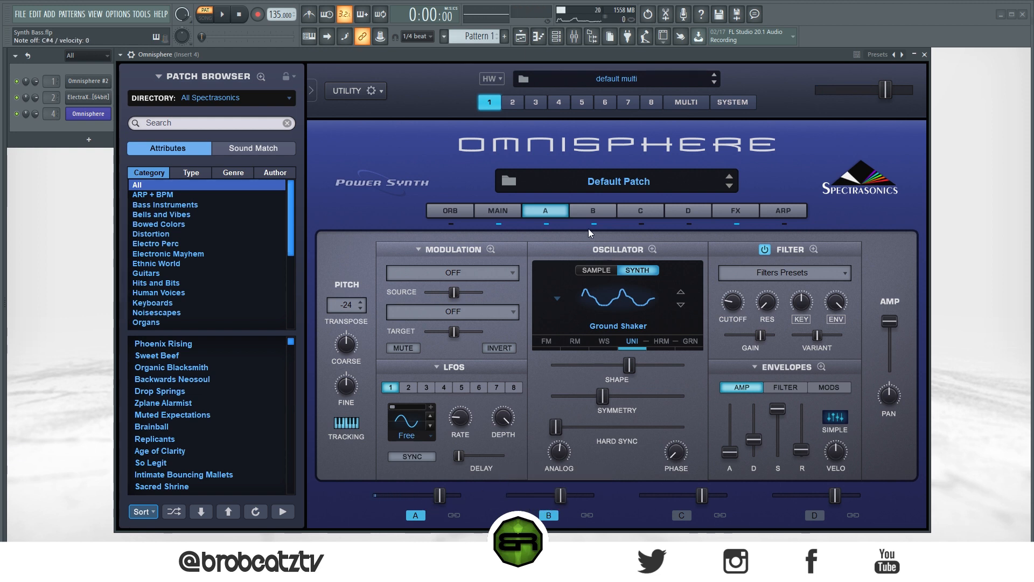
{"action": "left_click", "coordinate": [592, 211]}
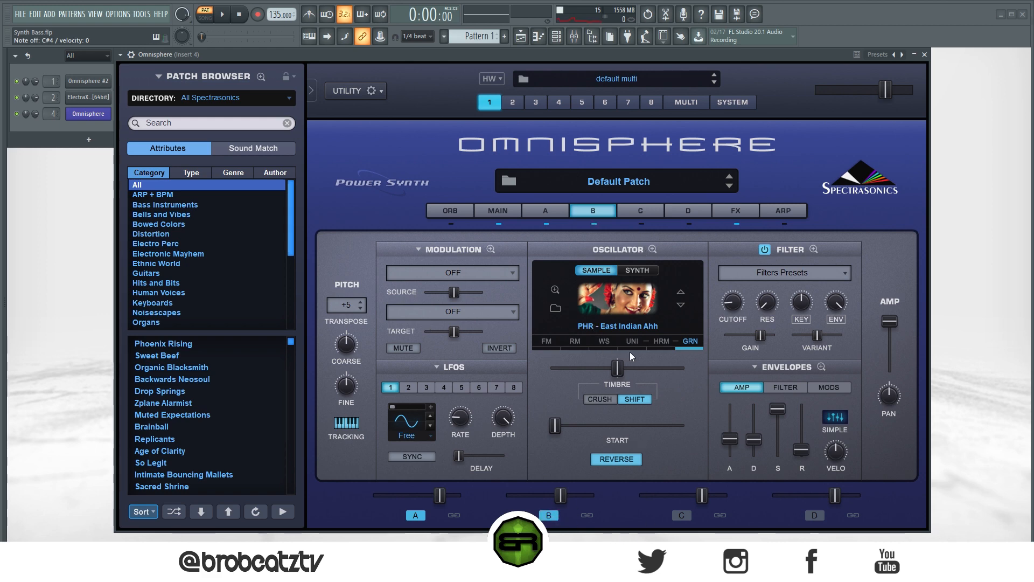
In layer B's effects rack, load BPM Delay X2 into the first slot
{"action": "left_click", "coordinate": [735, 210]}
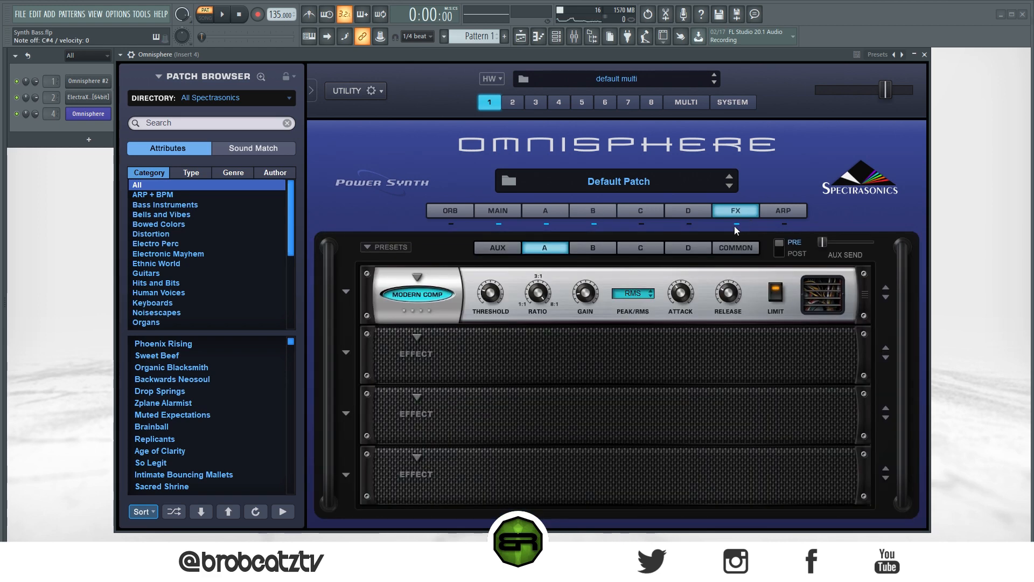
{"action": "left_click", "coordinate": [591, 247]}
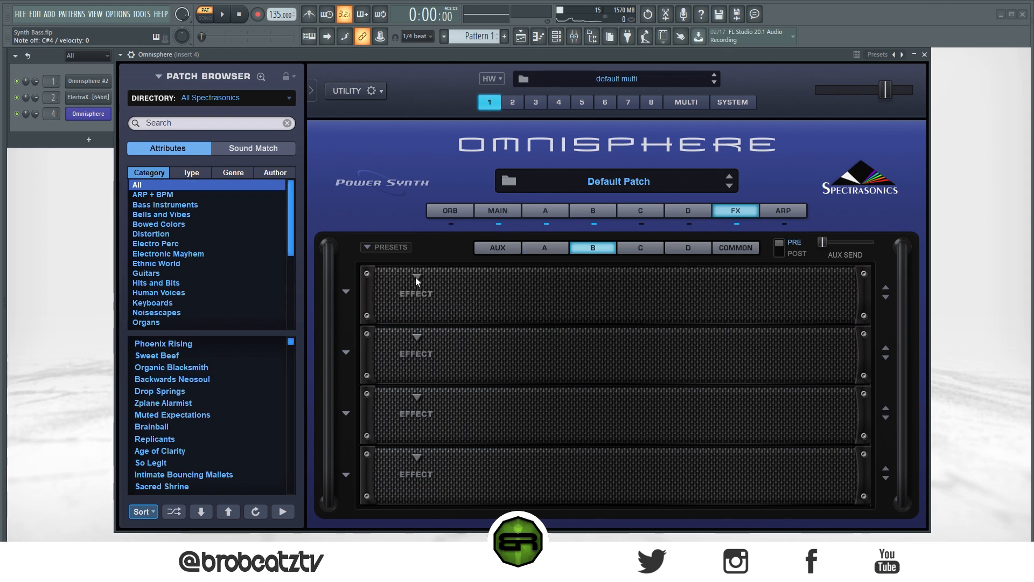
{"action": "left_click", "coordinate": [416, 279]}
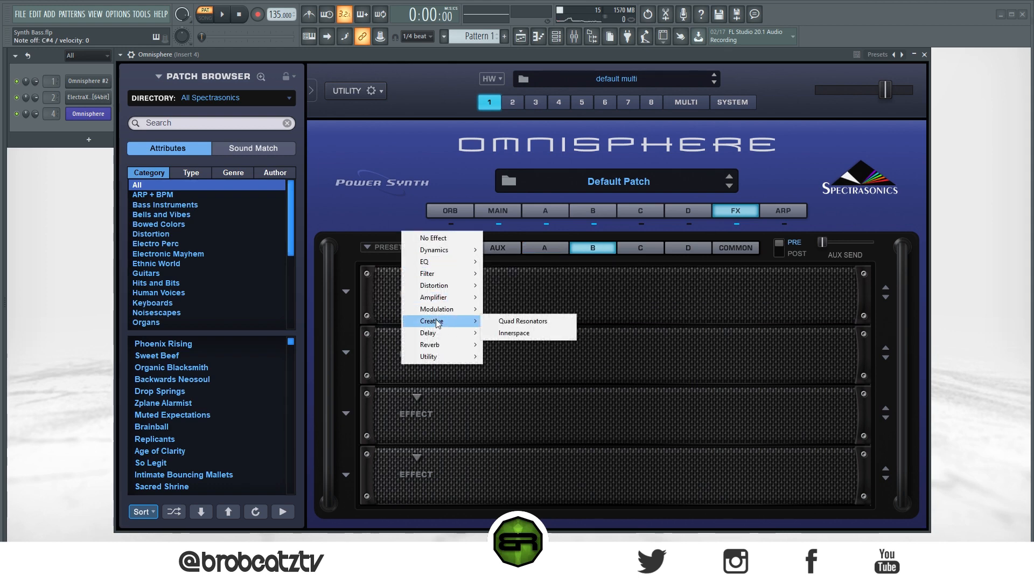
{"action": "mouse_move", "coordinate": [439, 331]}
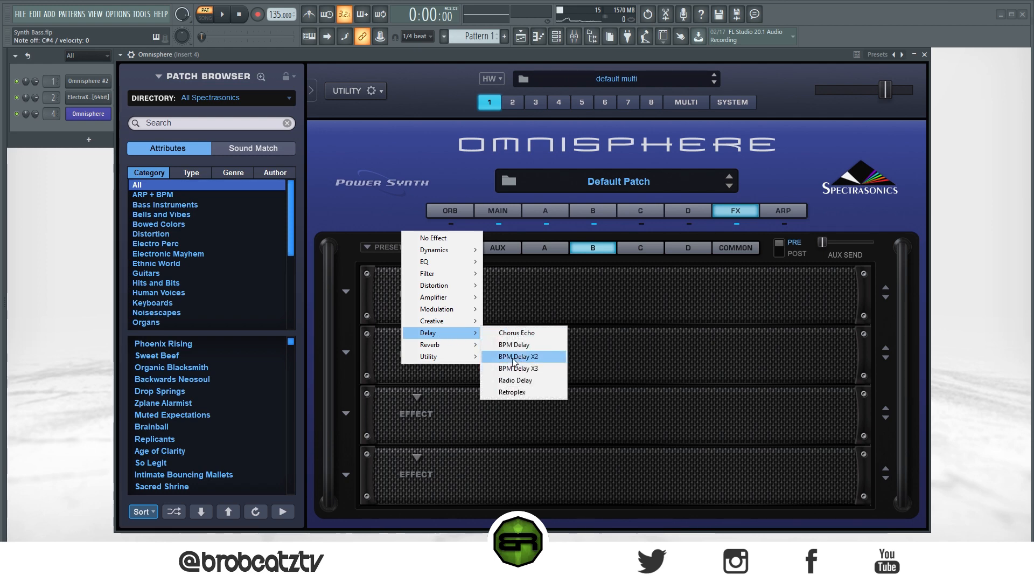
{"action": "left_click", "coordinate": [518, 356]}
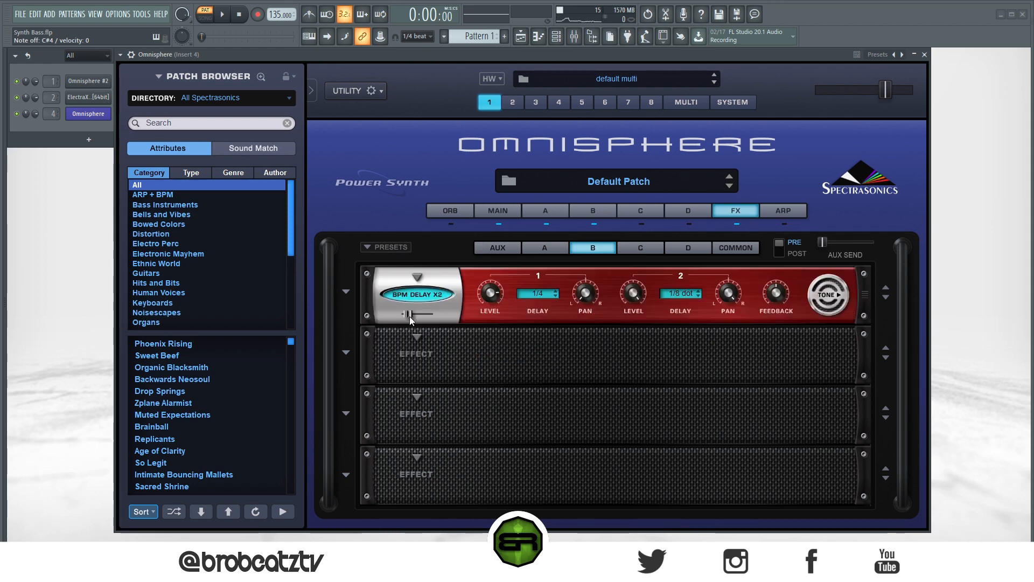
{"action": "mouse_move", "coordinate": [427, 348]}
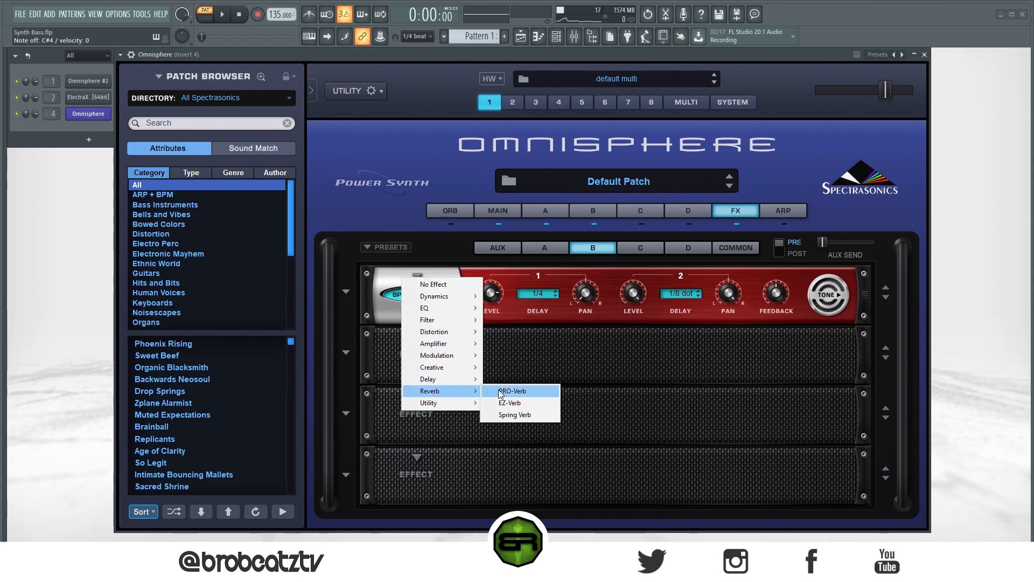
Load Pro-Verb with an adjusted wet mix and Tape Slammer into the next slots, then go to layer A
{"action": "left_click", "coordinate": [510, 390]}
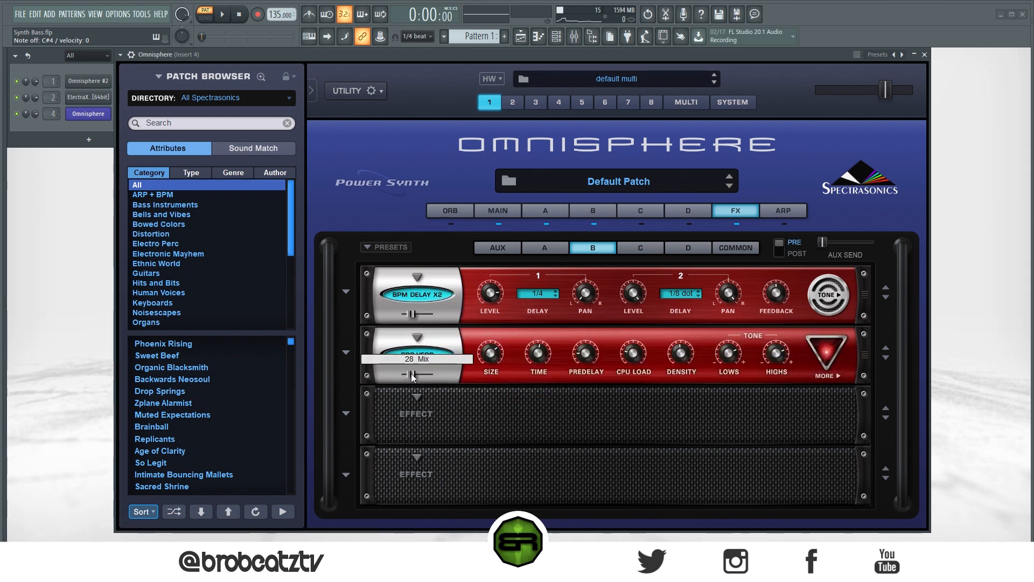
{"action": "left_click_drag", "start_coordinate": [412, 374], "coordinate": [420, 374]}
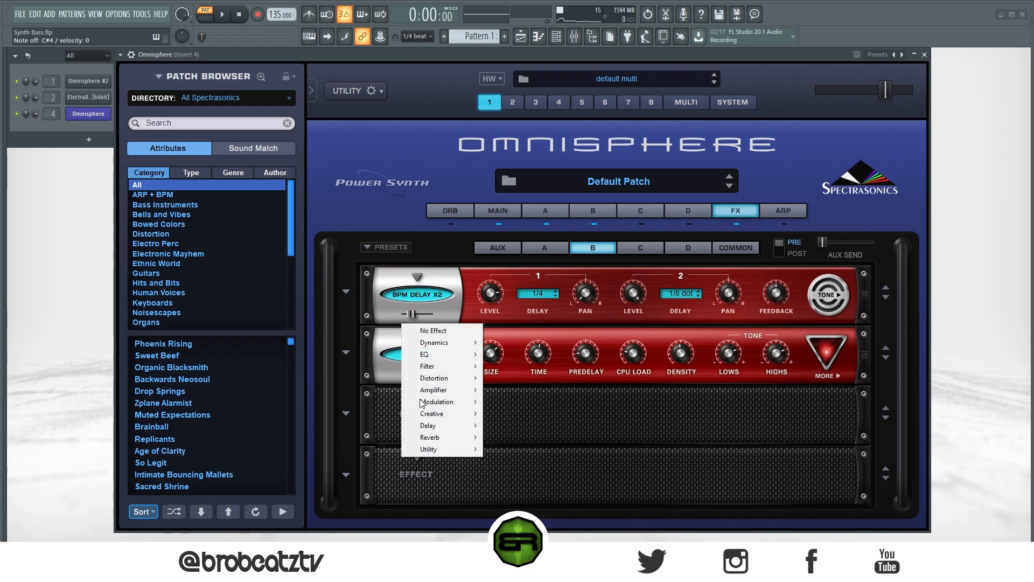
{"action": "mouse_move", "coordinate": [435, 341]}
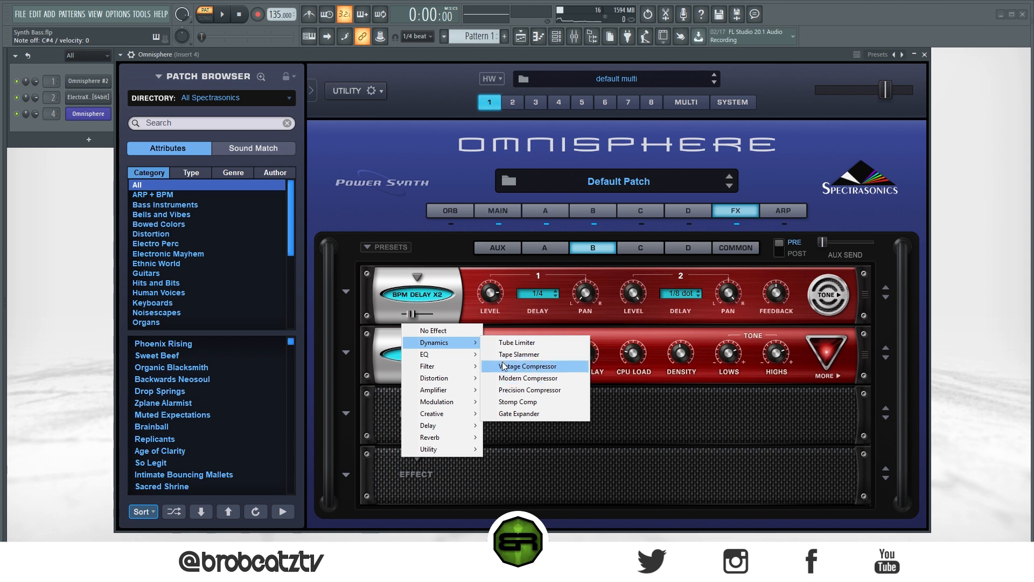
{"action": "left_click", "coordinate": [519, 355]}
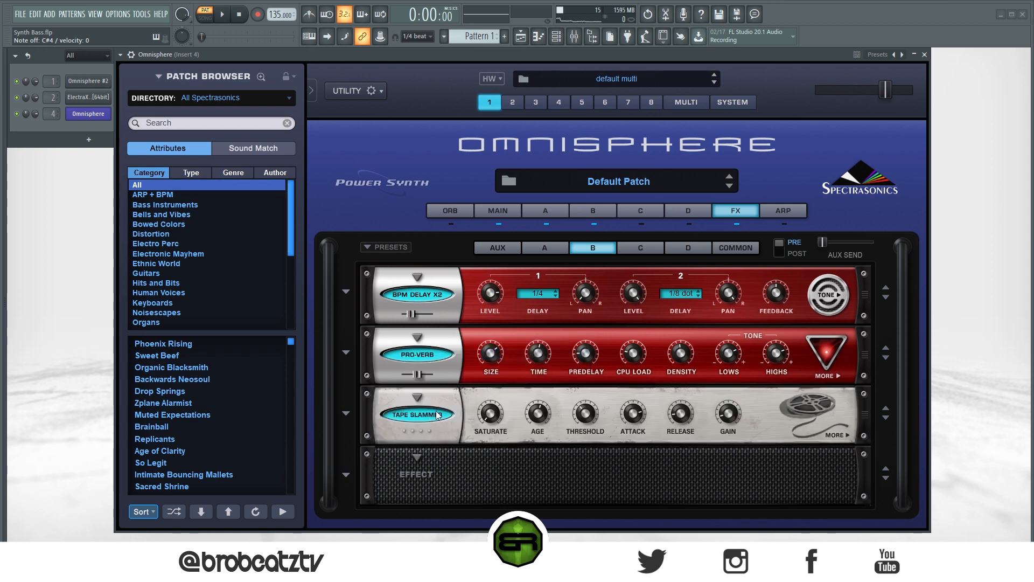
{"action": "left_click", "coordinate": [544, 248]}
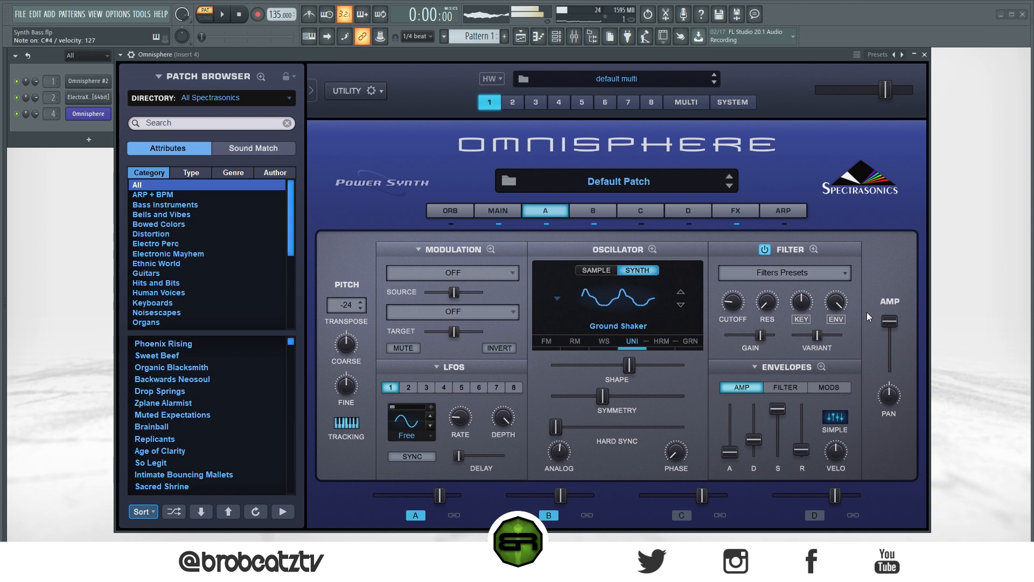
Set layer A's amp level to about 0.71 and layer B's to about 0.91
{"action": "left_click_drag", "start_coordinate": [889, 320], "coordinate": [890, 336]}
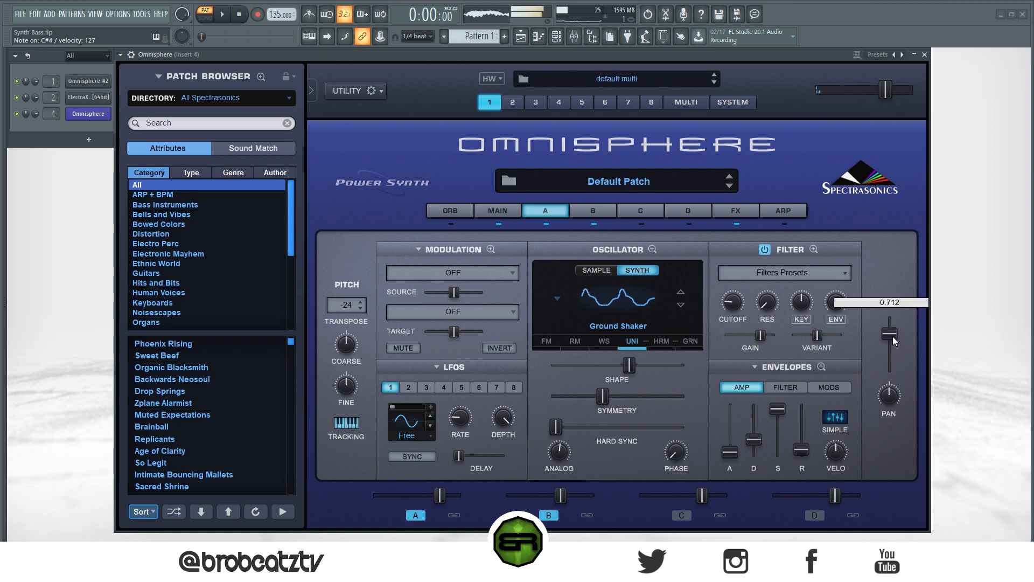
{"action": "left_click", "coordinate": [592, 211]}
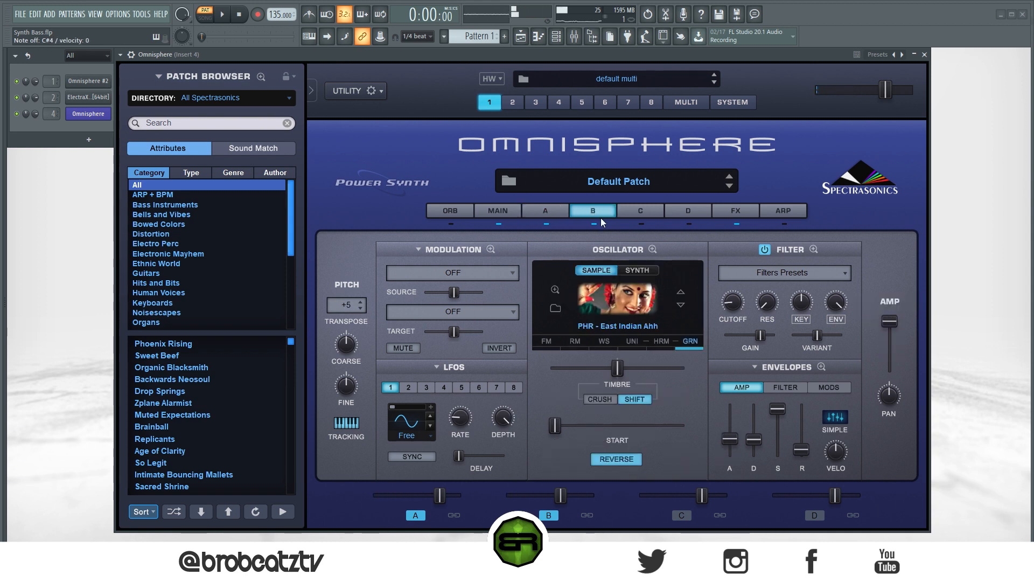
{"action": "left_click_drag", "start_coordinate": [889, 317], "coordinate": [889, 328]}
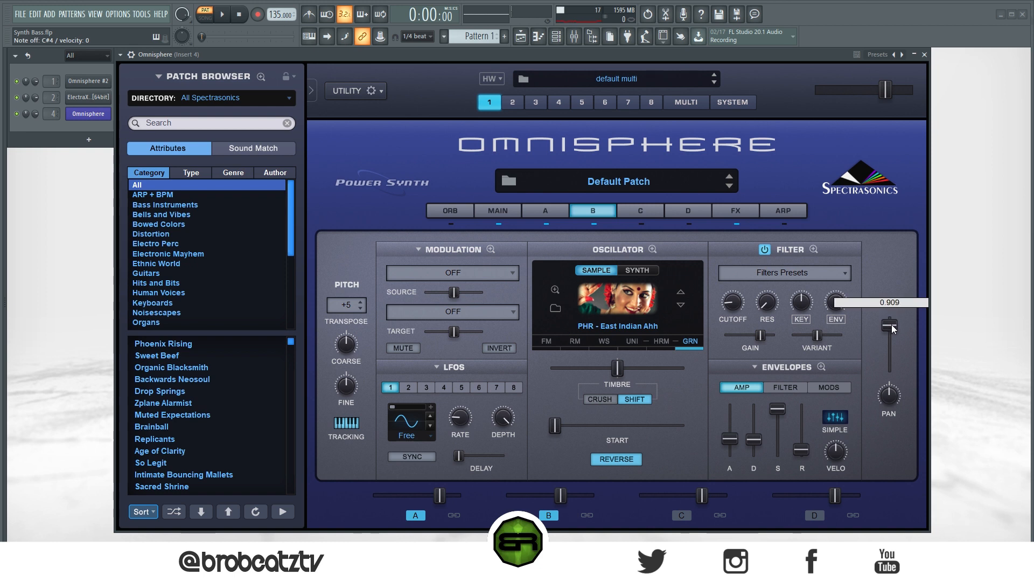
{"action": "left_click_drag", "start_coordinate": [891, 329], "coordinate": [891, 323]}
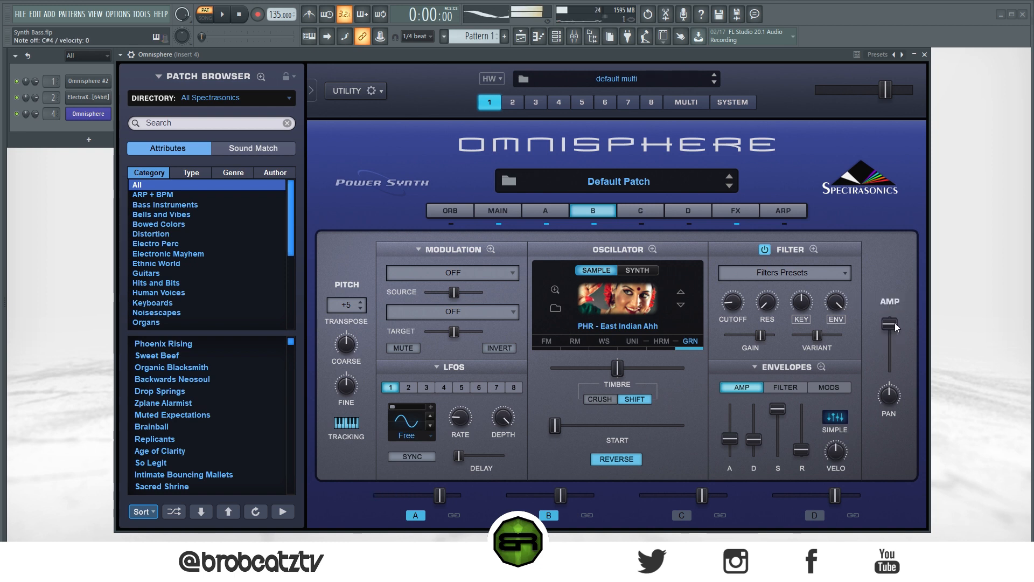
{"action": "left_click_drag", "start_coordinate": [890, 330], "coordinate": [890, 323]}
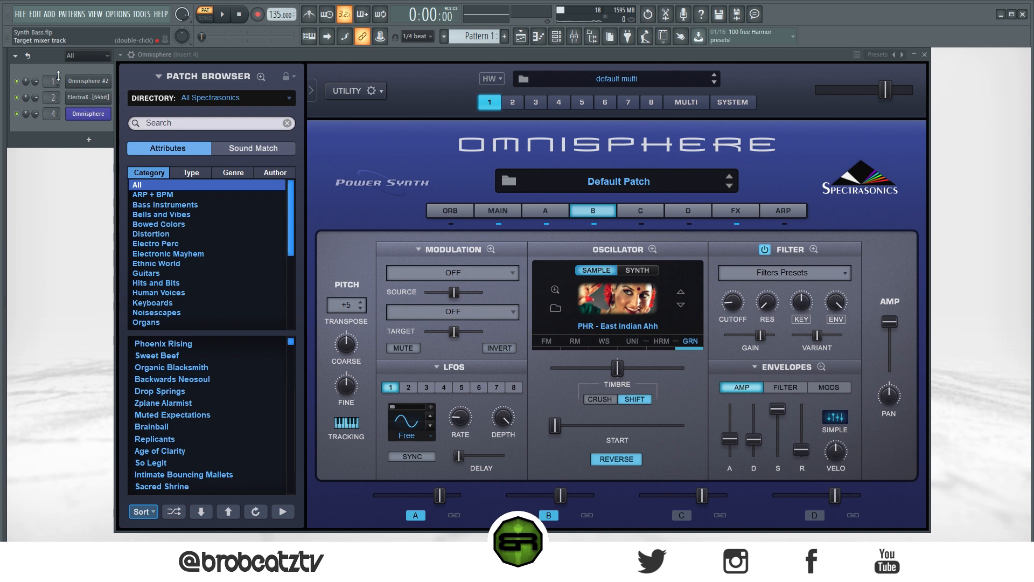
{"action": "left_click", "coordinate": [221, 14]}
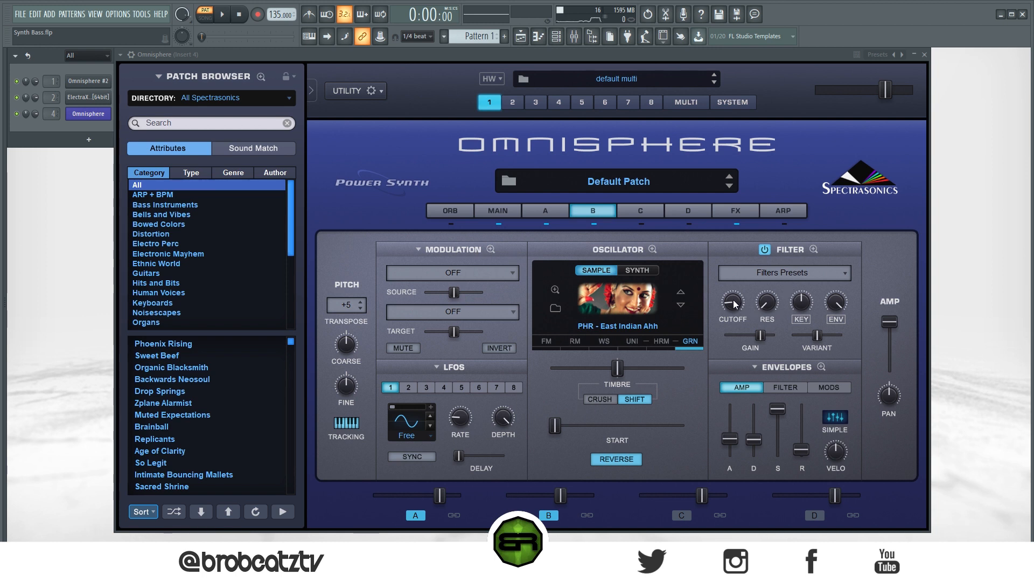
Route LFO1 to layer B's cutoff with strong target amount, tempo-synced at a 1/2 rate and raised depth
{"action": "right_click", "coordinate": [732, 303]}
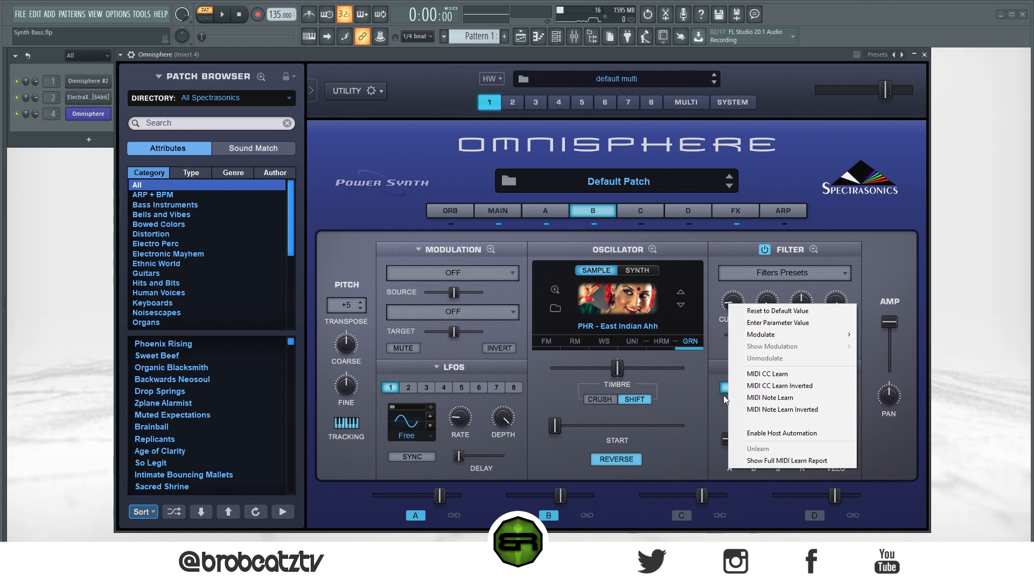
{"action": "mouse_move", "coordinate": [778, 335]}
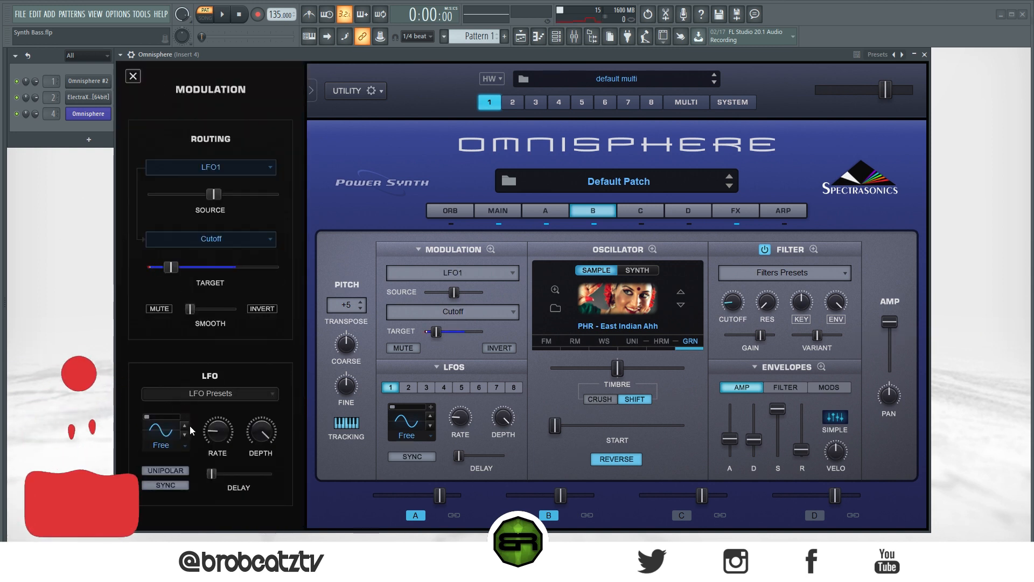
{"action": "left_click_drag", "start_coordinate": [170, 267], "coordinate": [153, 266]}
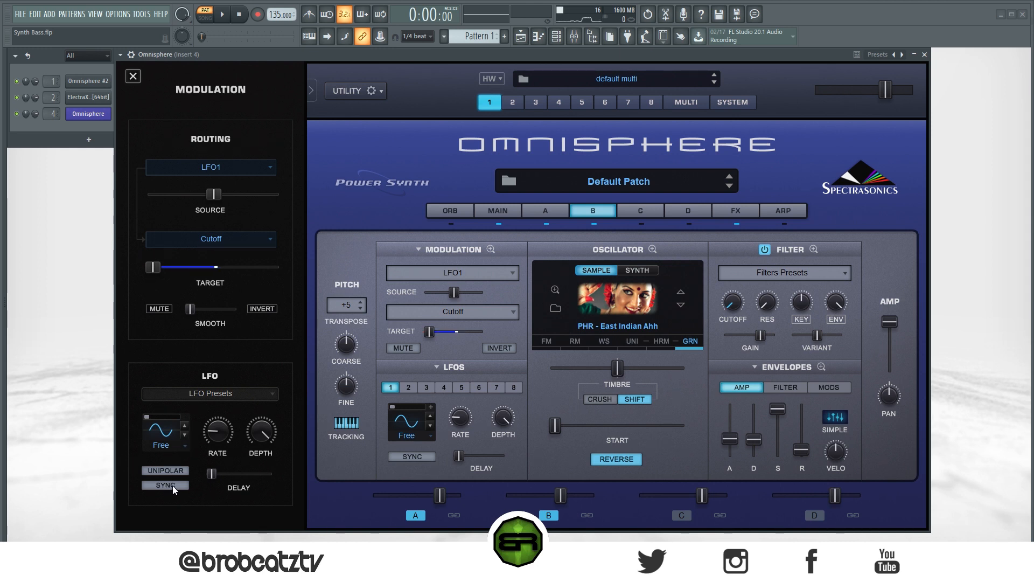
{"action": "left_click", "coordinate": [165, 485]}
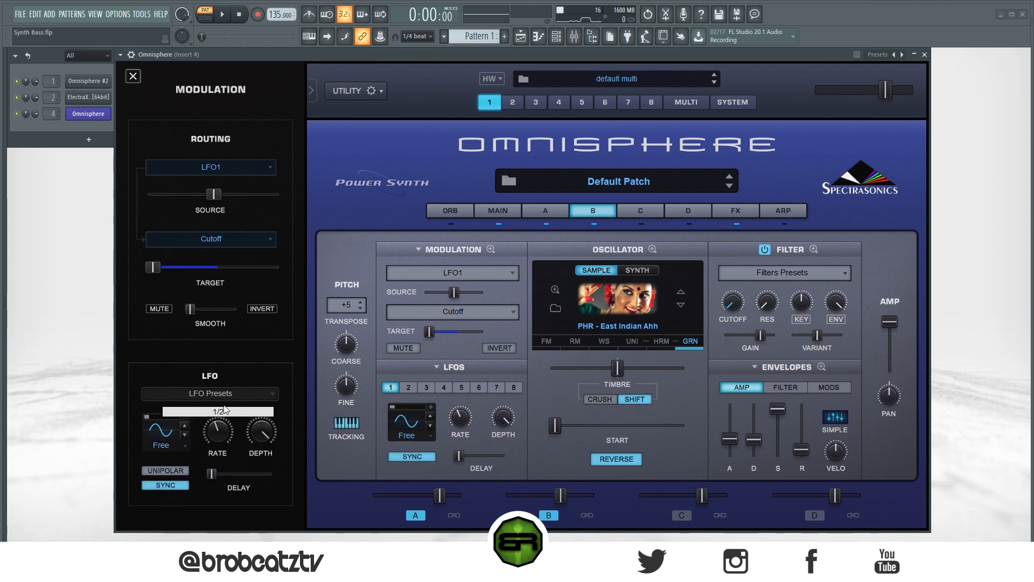
{"action": "left_click_drag", "start_coordinate": [224, 411], "coordinate": [209, 411]}
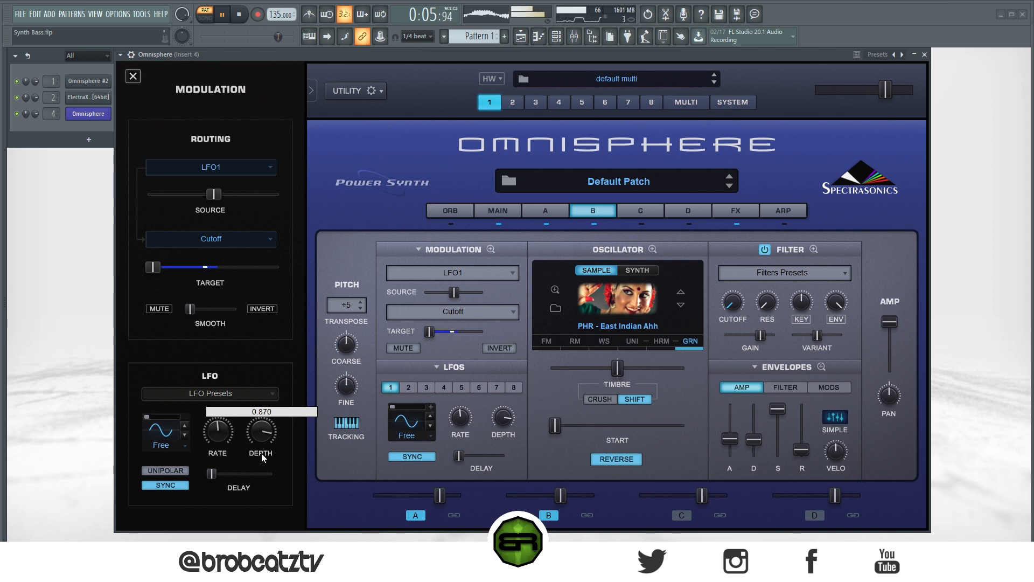
{"action": "left_click_drag", "start_coordinate": [217, 436], "coordinate": [218, 429]}
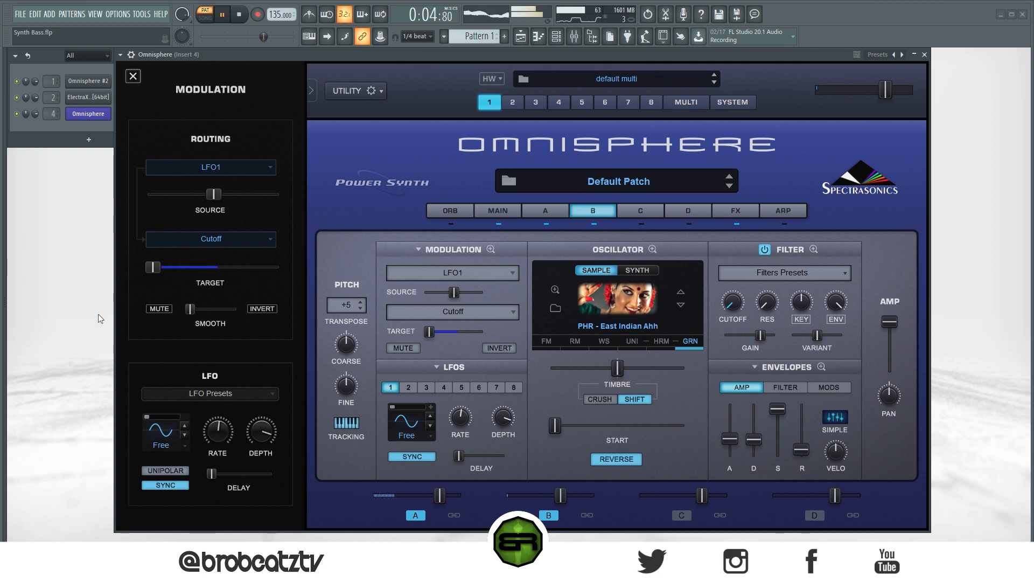
{"action": "mouse_move", "coordinate": [202, 347]}
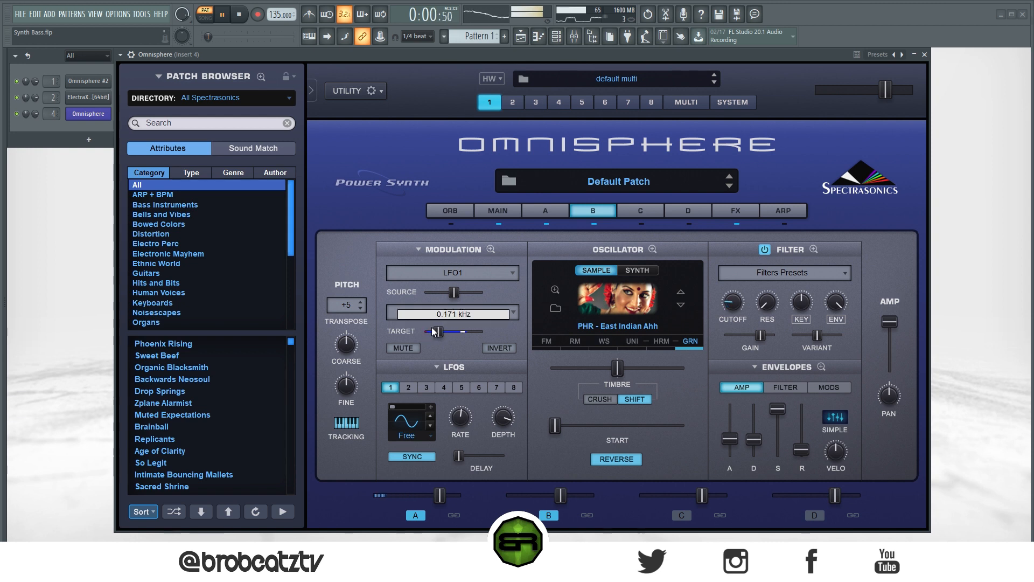
Widen then pull back LFO1's cutoff sweep, leaving the cutoff around 0.050 kHz
{"action": "left_click_drag", "start_coordinate": [434, 331], "coordinate": [460, 332]}
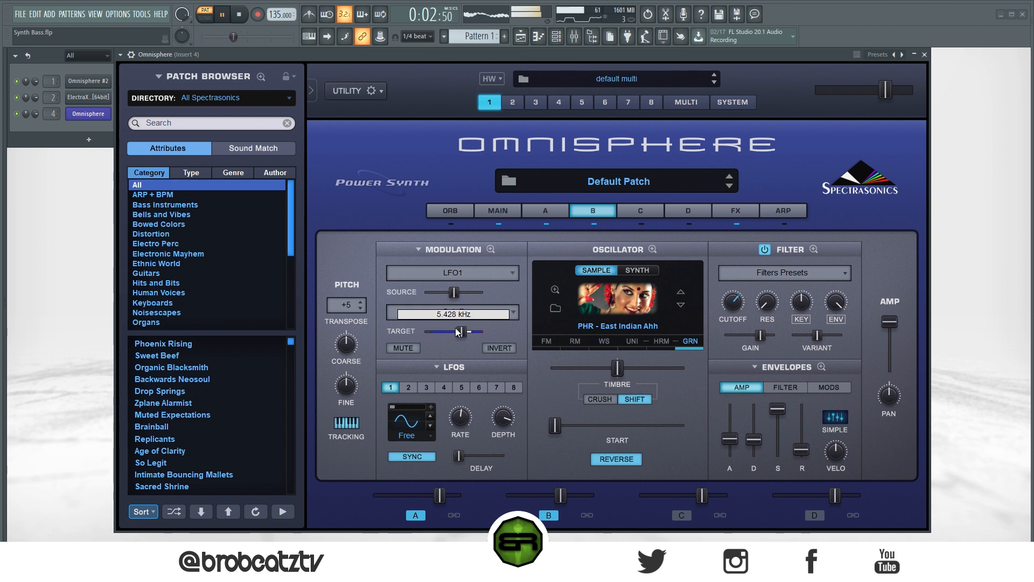
{"action": "left_click_drag", "start_coordinate": [461, 332], "coordinate": [429, 332]}
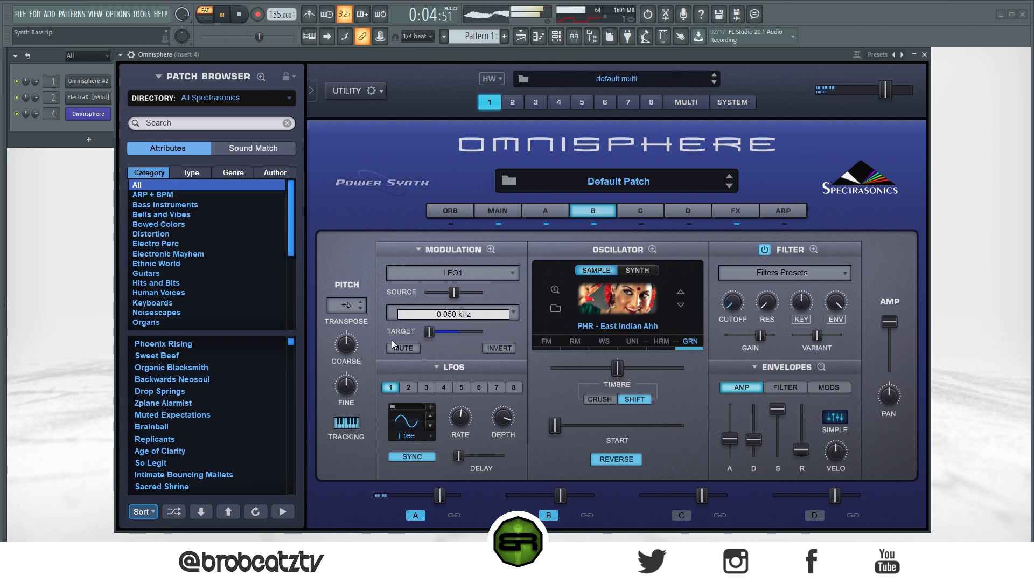